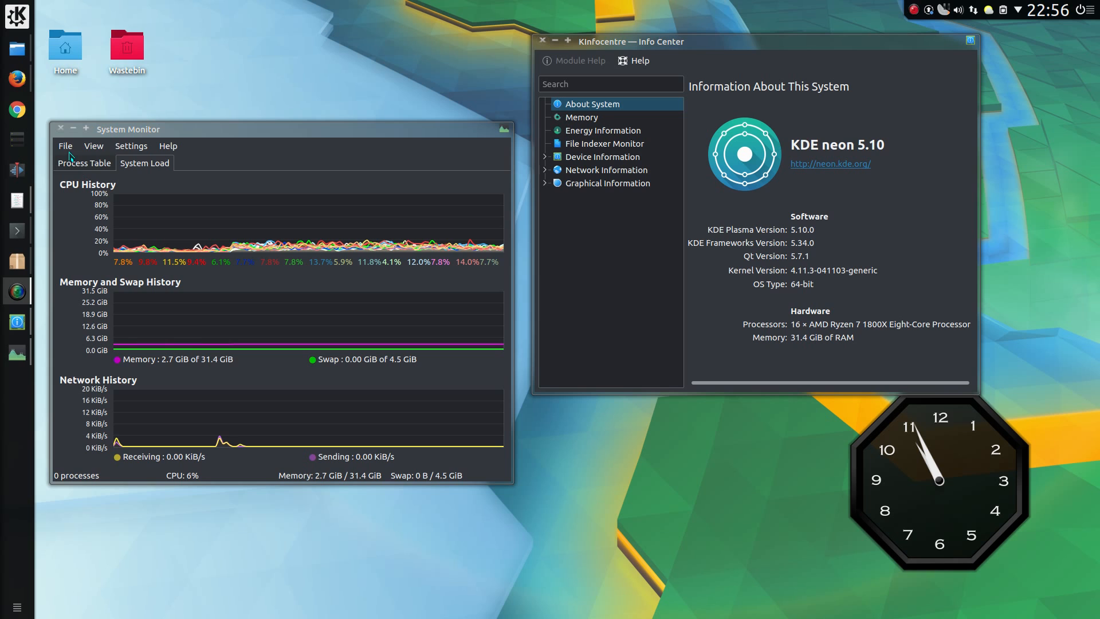
Close the System Monitor and Info Center windows, leaving a clear desktop
left_click(60, 127)
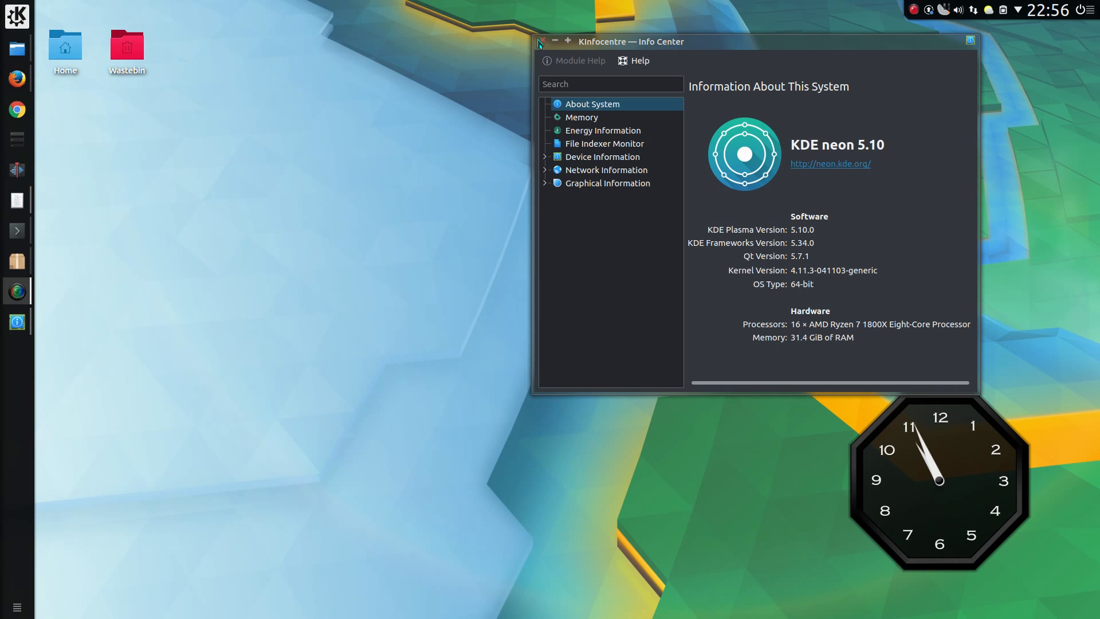
left_click(541, 41)
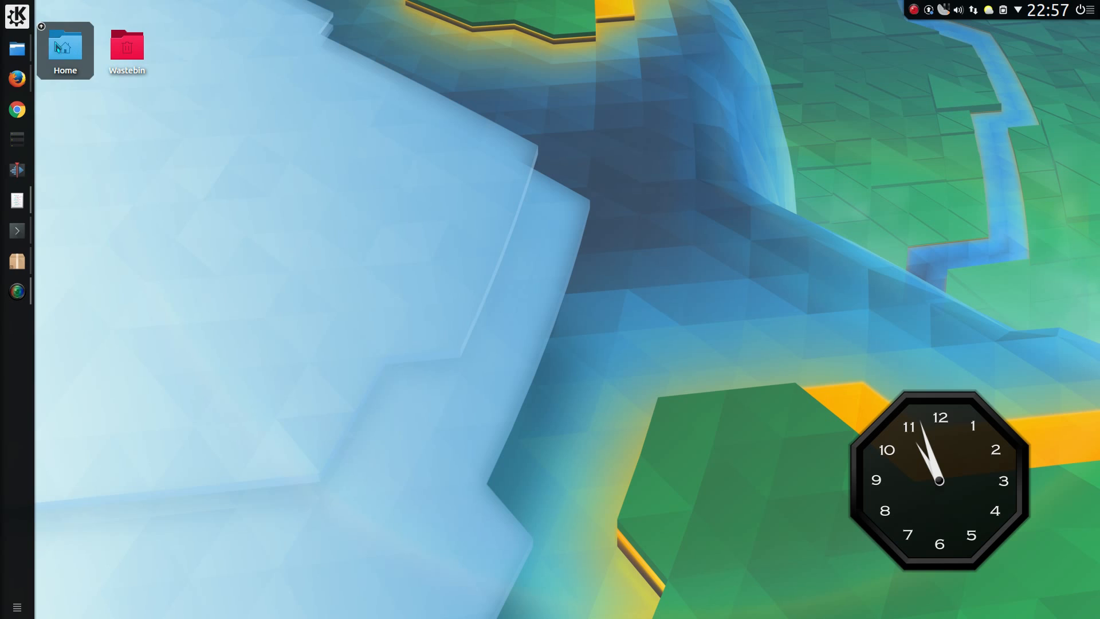
Browse the Home folder preview down to the No Silence album's FLAC tracks, then bring up the desktop menu
left_click(65, 46)
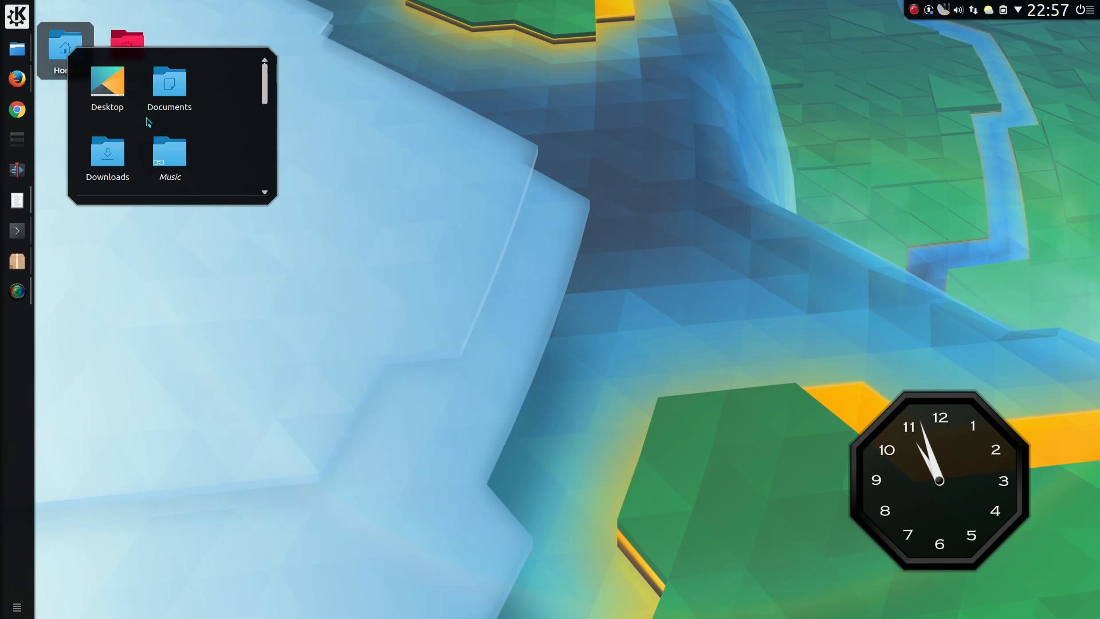
scroll("down", 3)
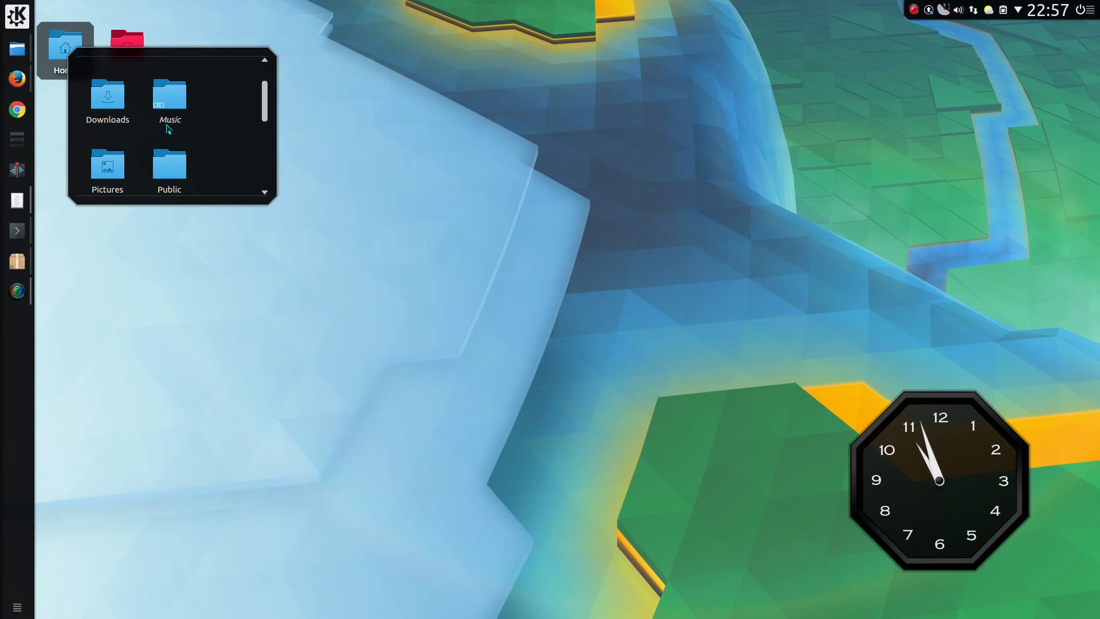
scroll("down", 3)
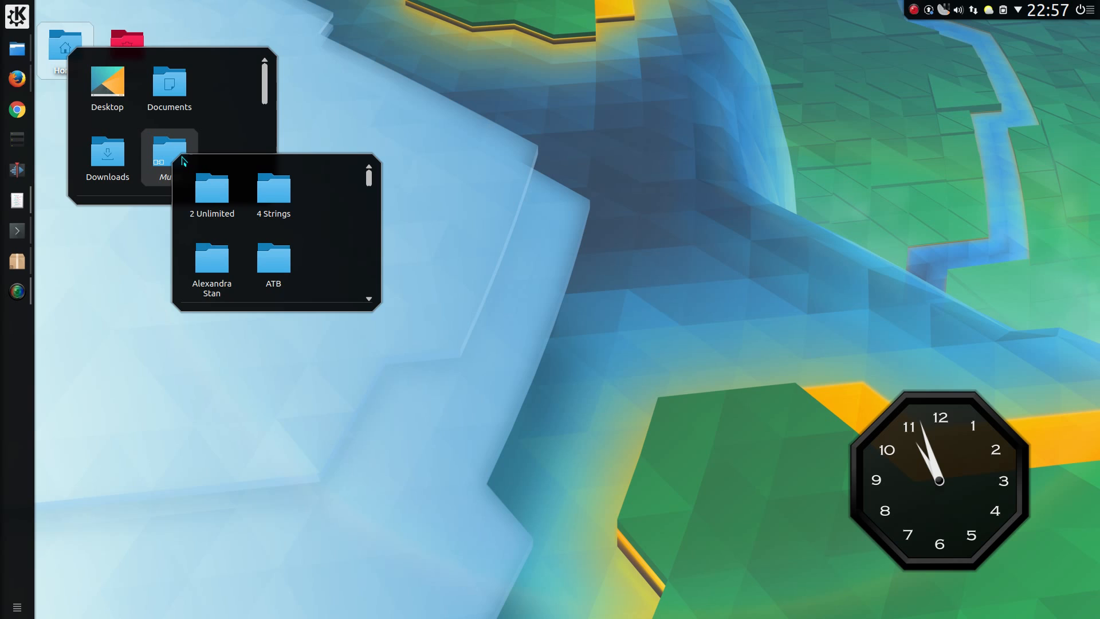
mouse_move(273, 263)
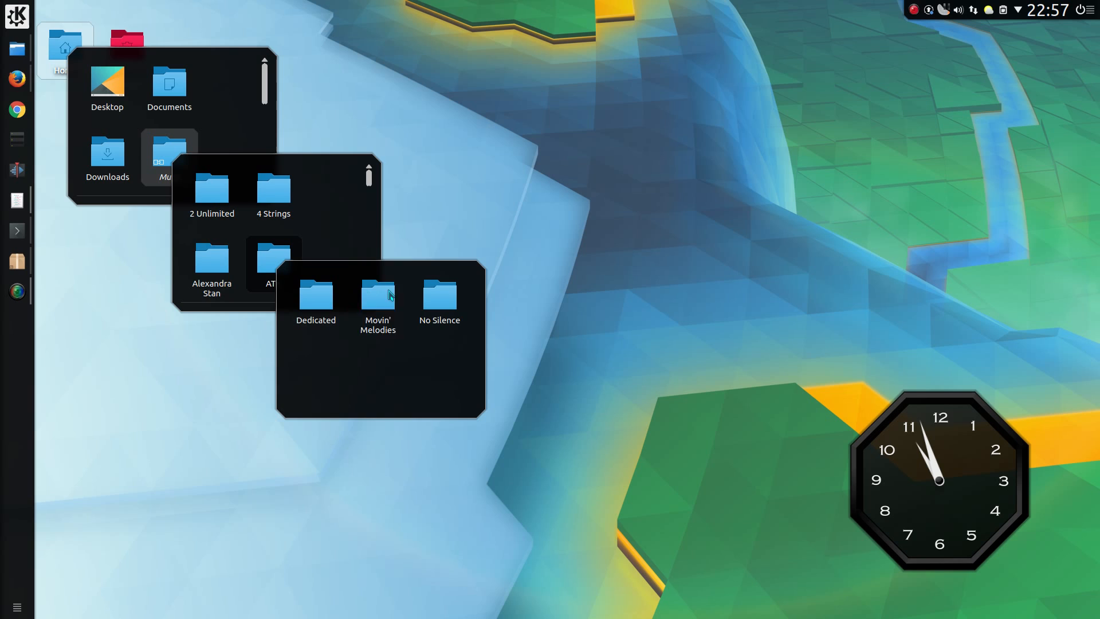
left_click(440, 296)
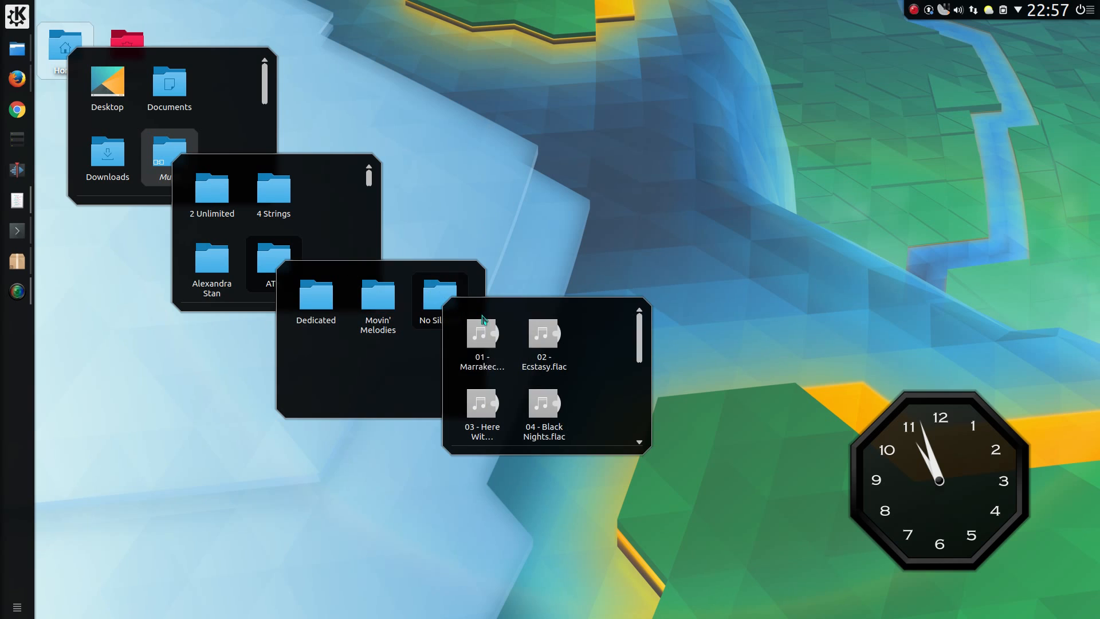
right_click(482, 337)
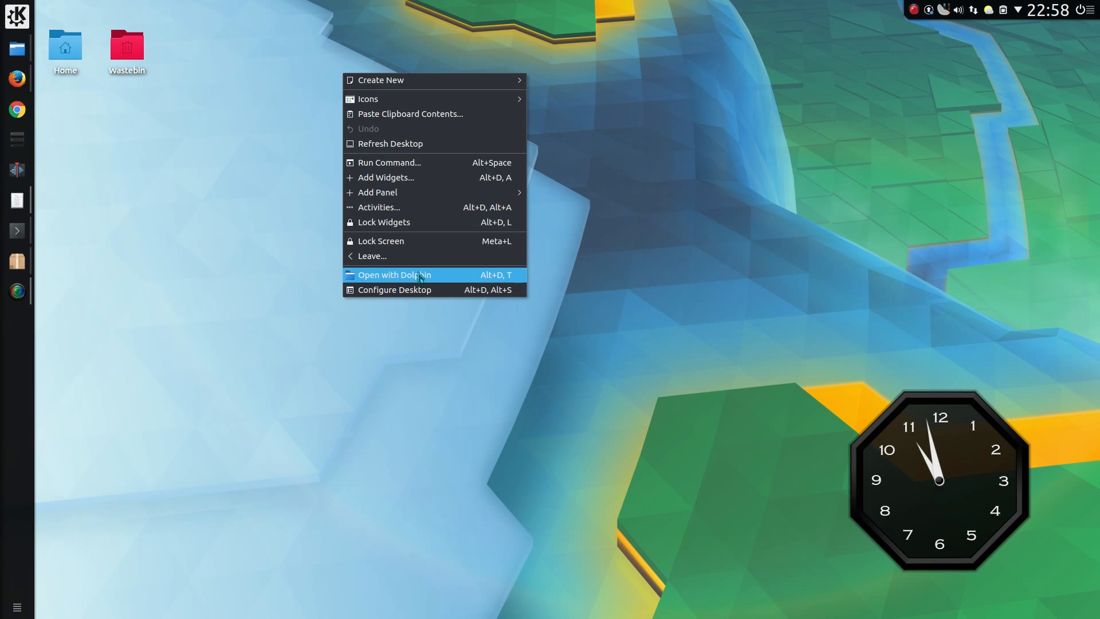
Bring up the desktop's Folder View Settings via Configure Desktop
left_click(394, 289)
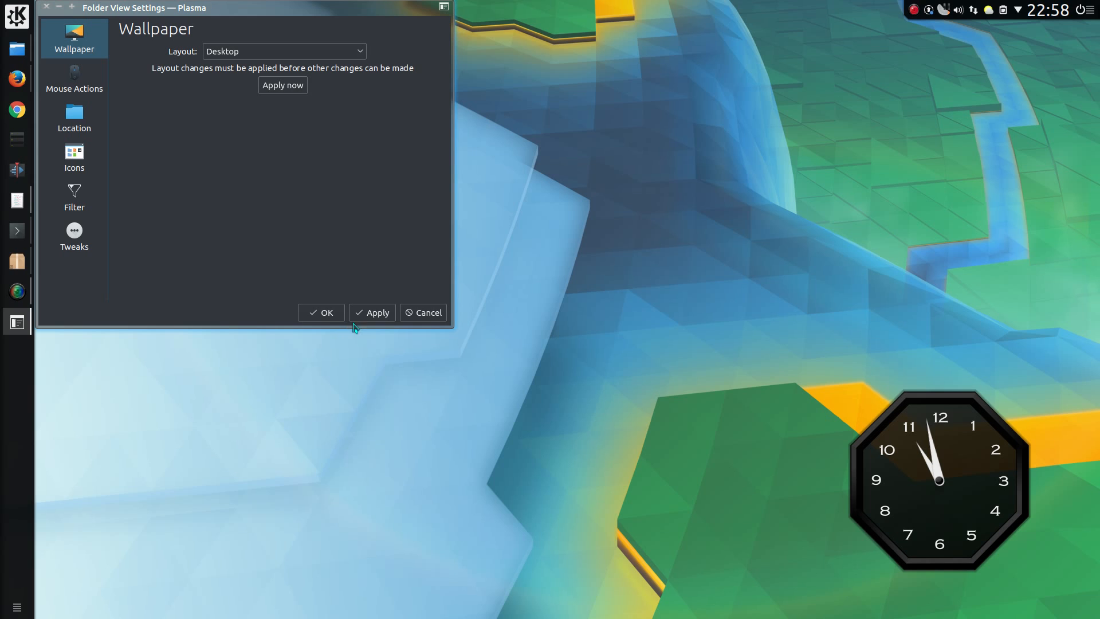
mouse_move(282, 86)
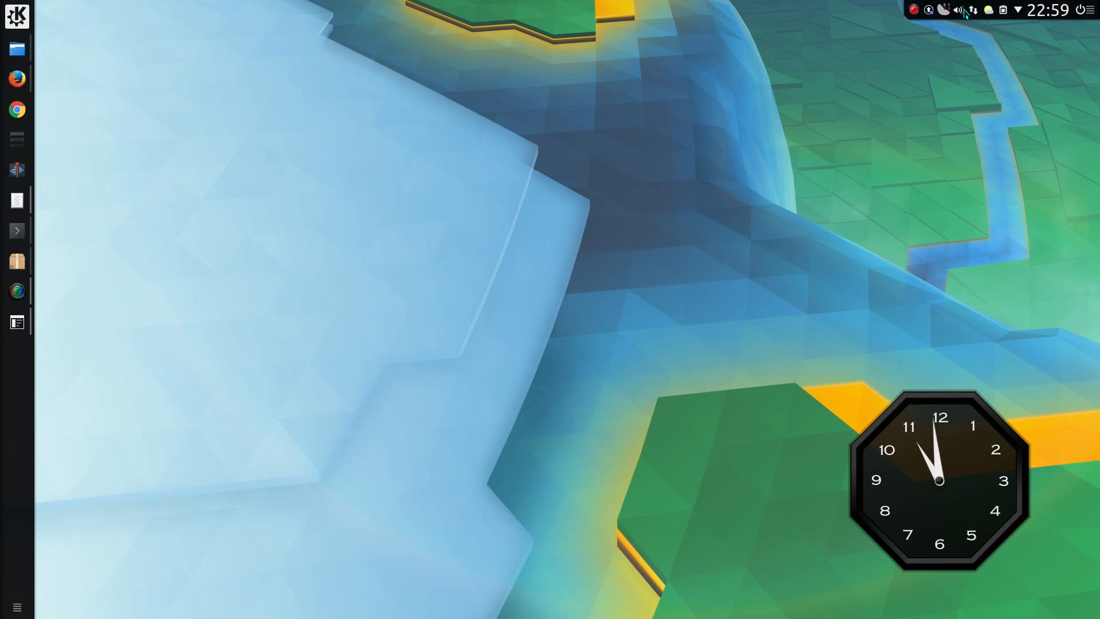
Show the Audio Volume popup listing playback and capture devices
left_click(959, 9)
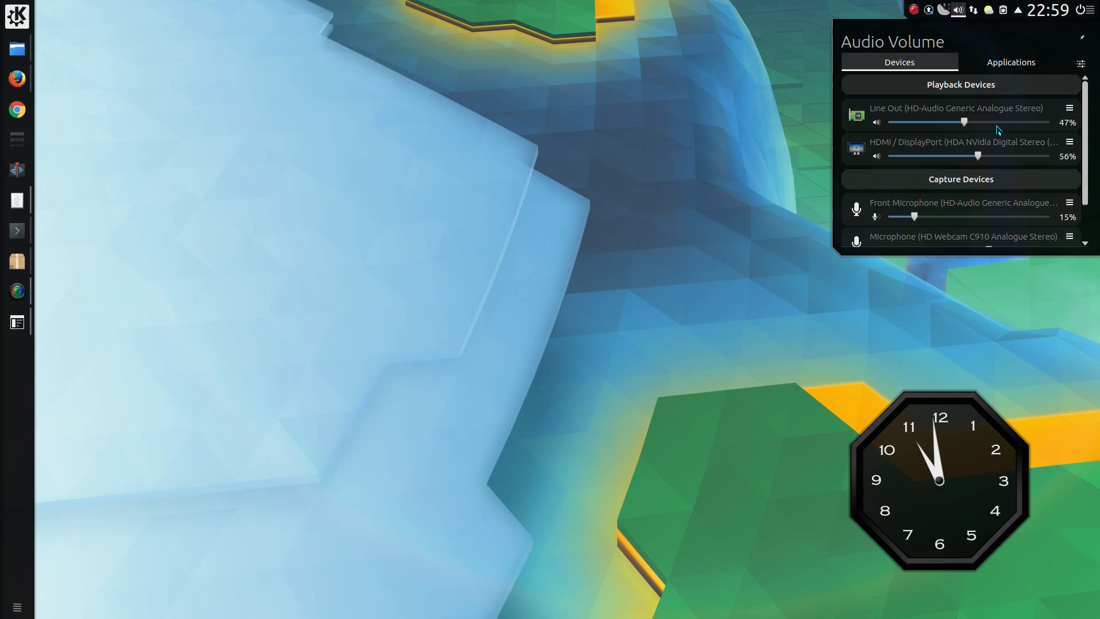
mouse_move(982, 130)
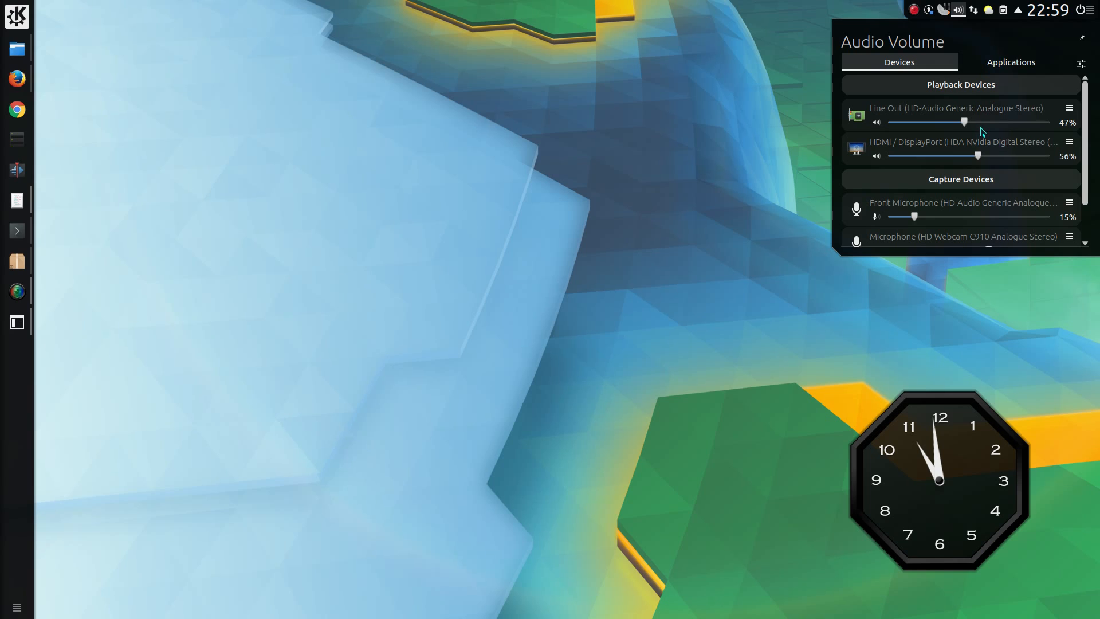
mouse_move(982, 145)
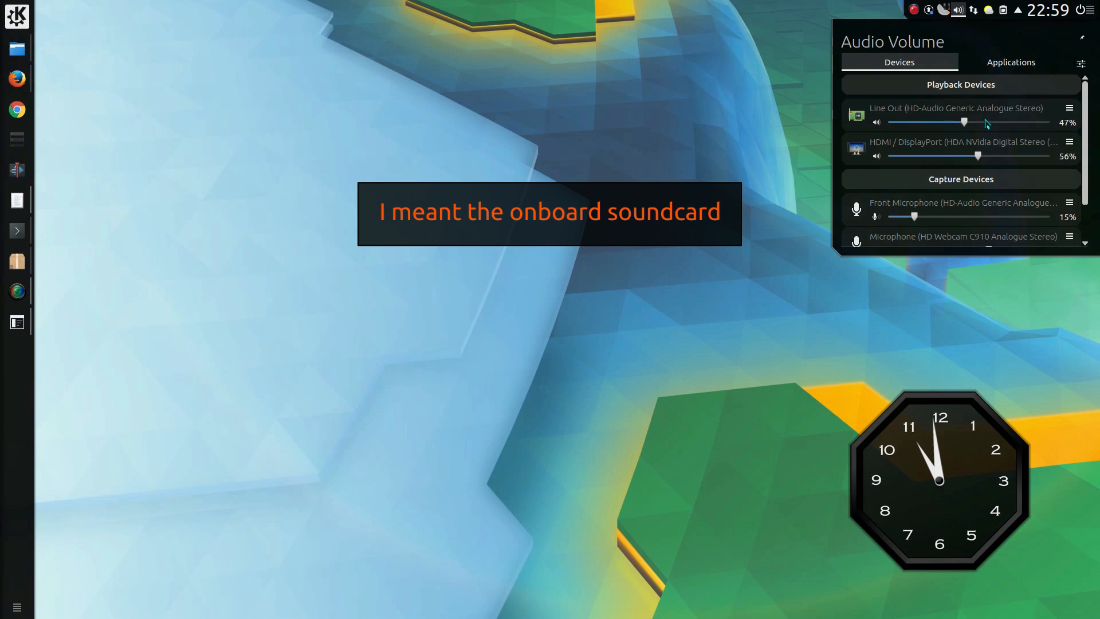
mouse_move(990, 151)
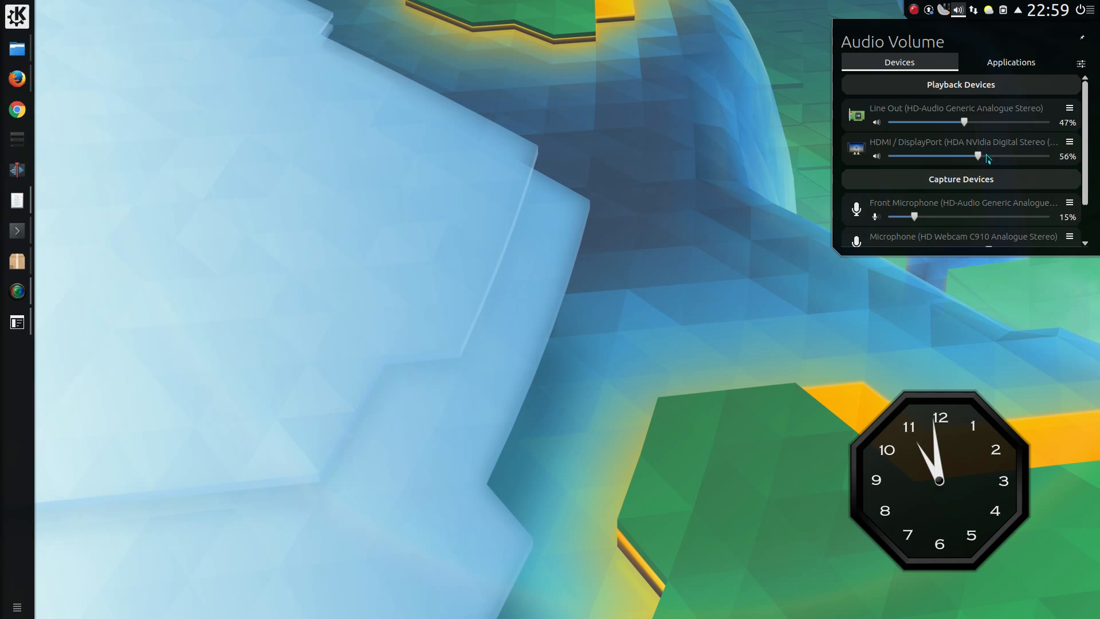
mouse_move(981, 121)
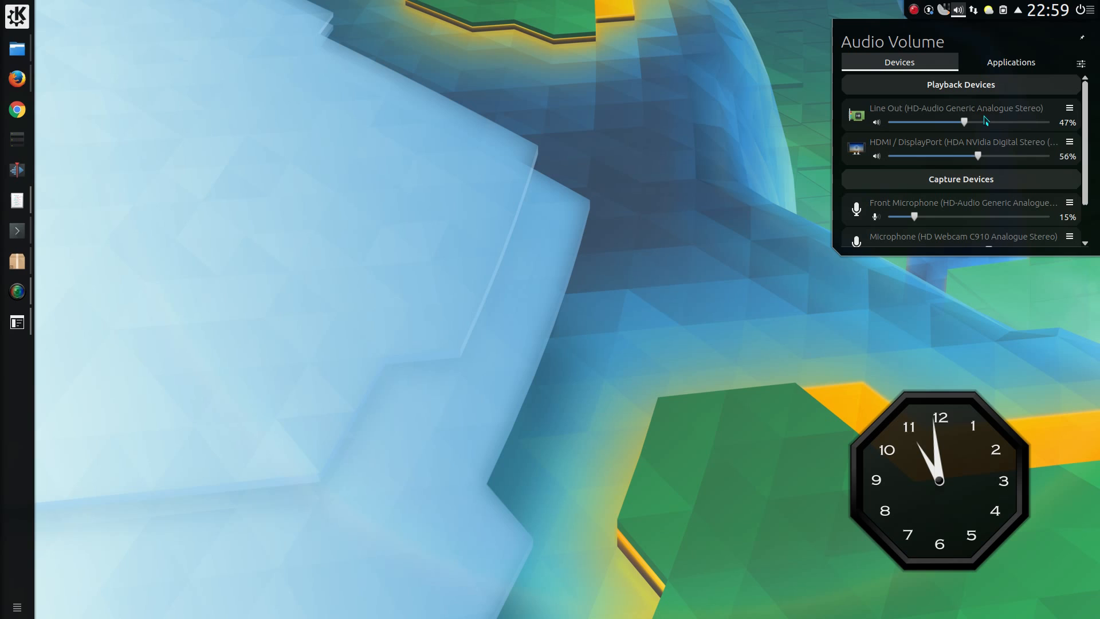
mouse_move(976, 152)
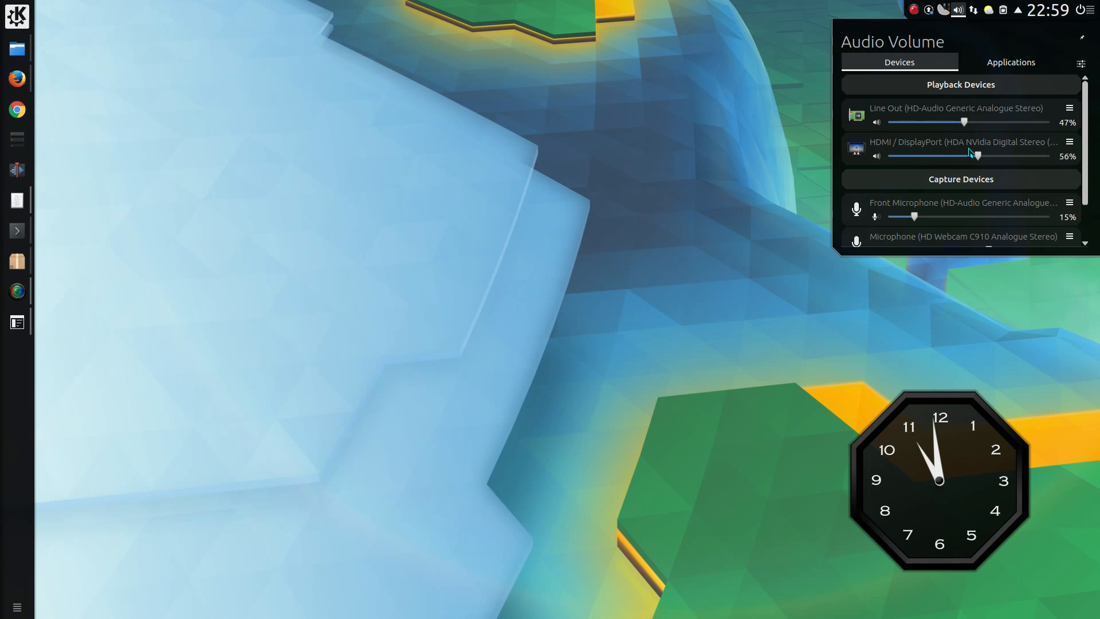
mouse_move(811, 160)
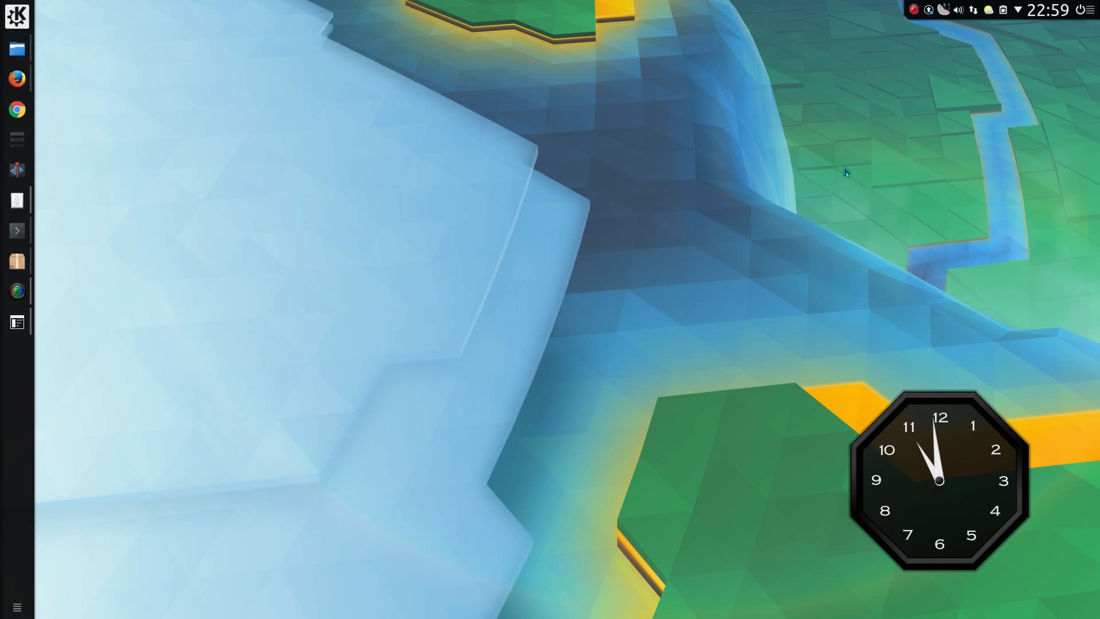
mouse_move(328, 298)
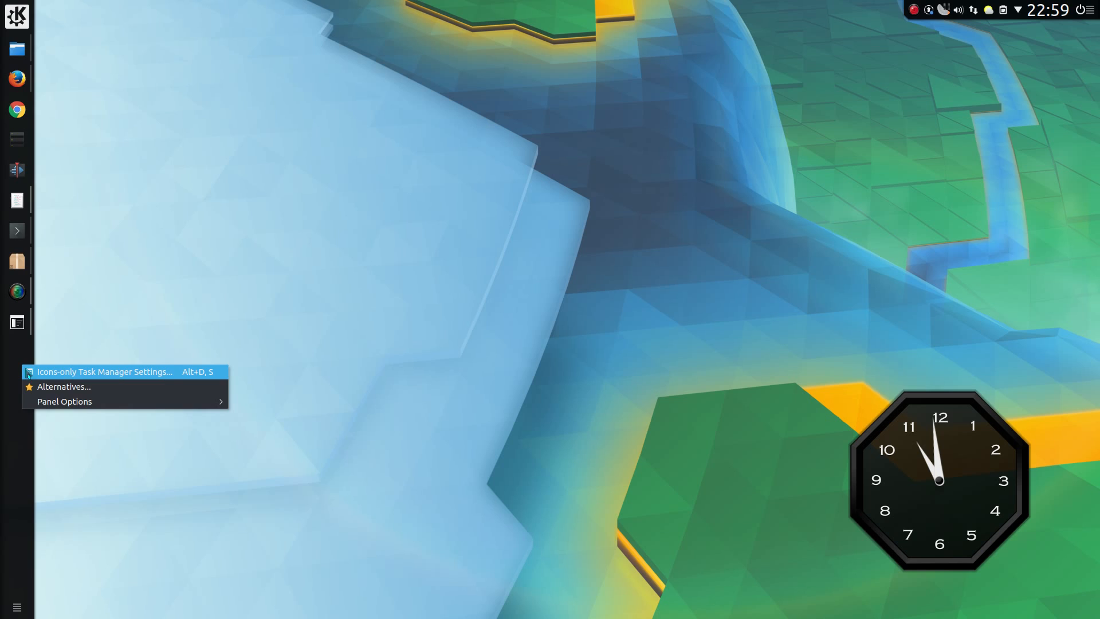
In Icons-only Task Manager Settings, try the smallest icon size, then restore the medium size
left_click(104, 371)
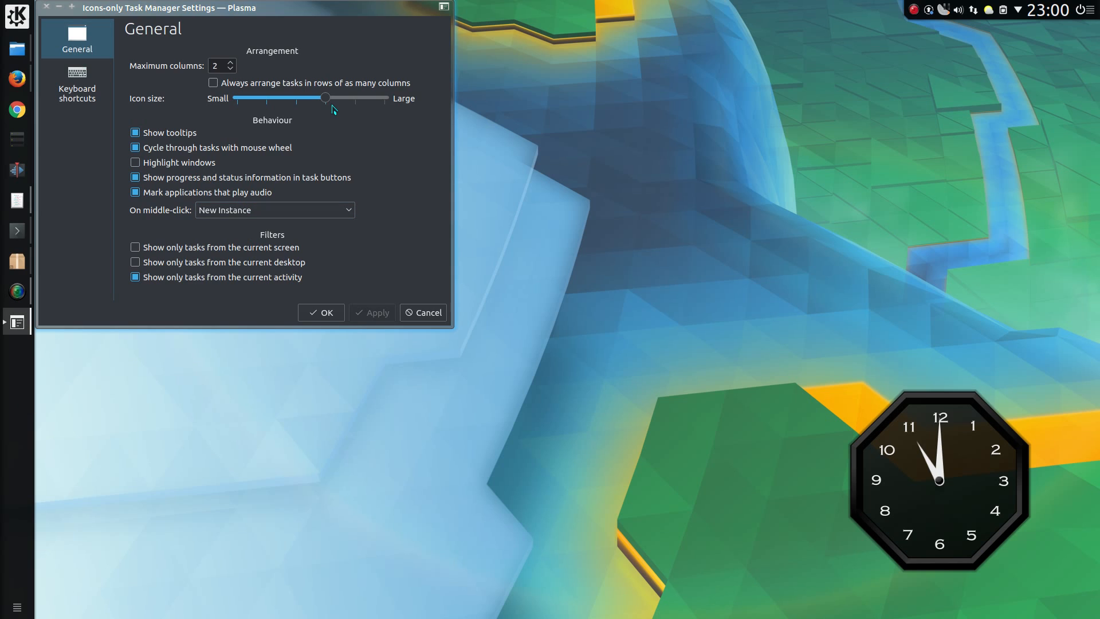
mouse_move(327, 106)
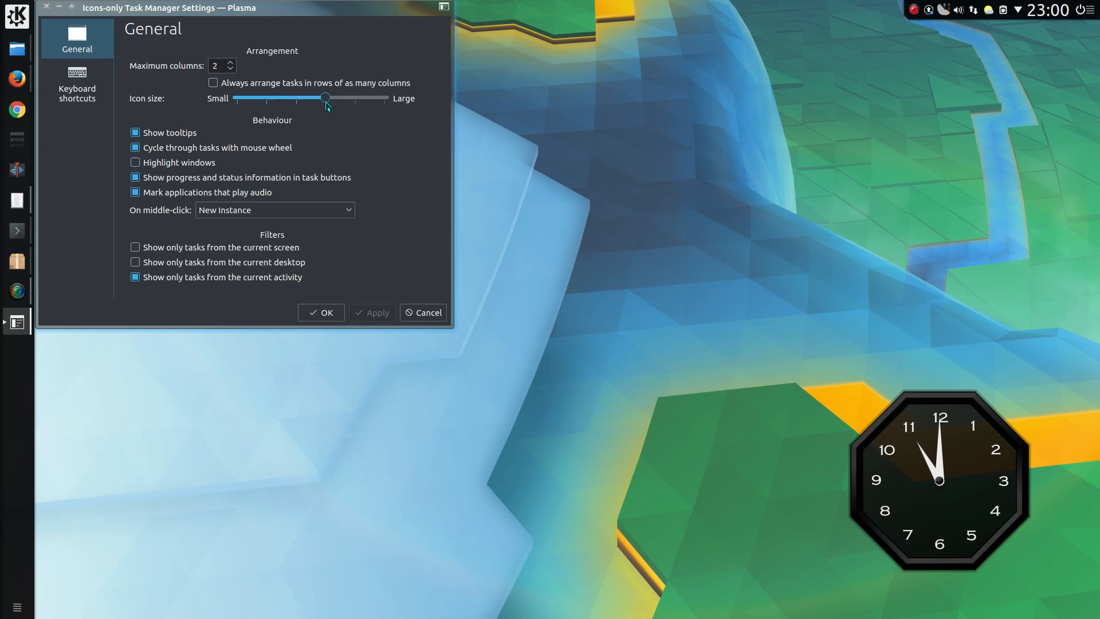
left_click_drag(325, 98, 237, 98)
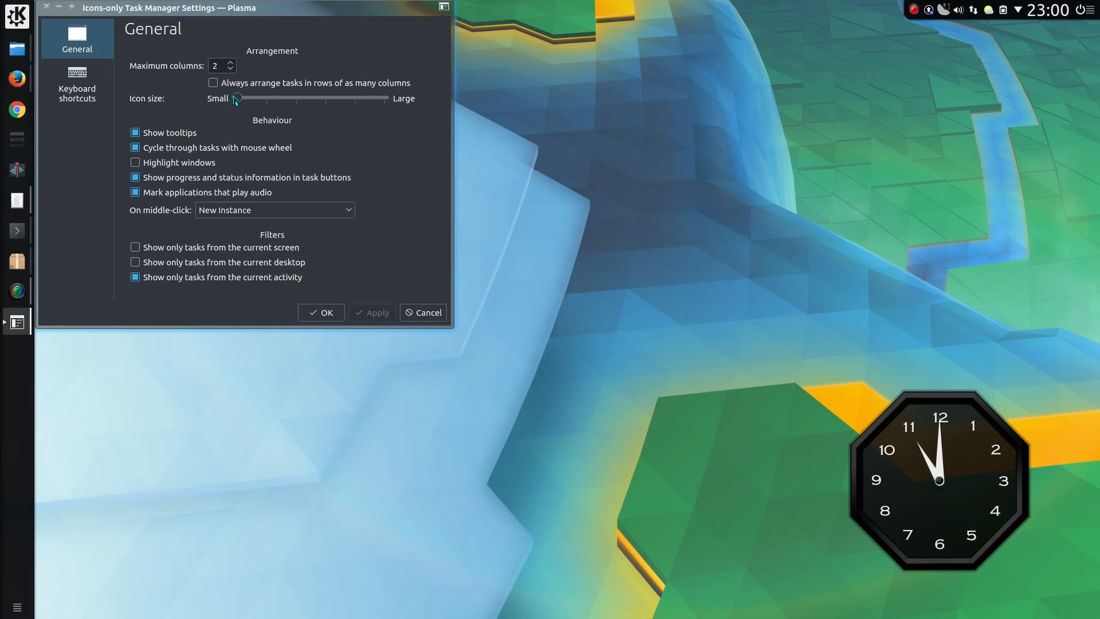
left_click_drag(236, 98, 324, 98)
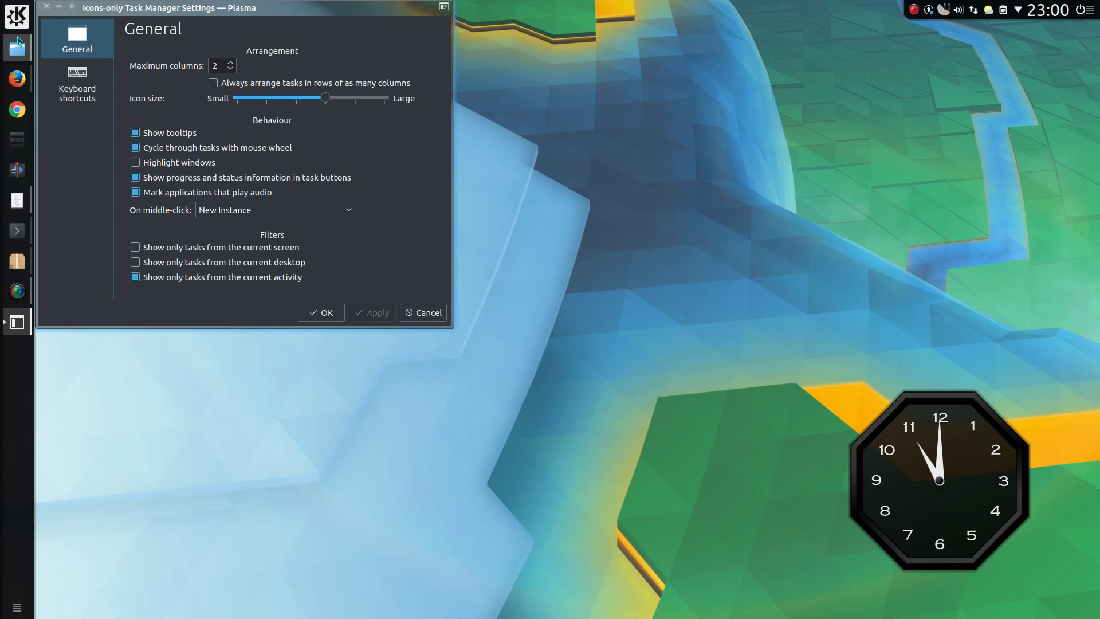
mouse_move(16, 322)
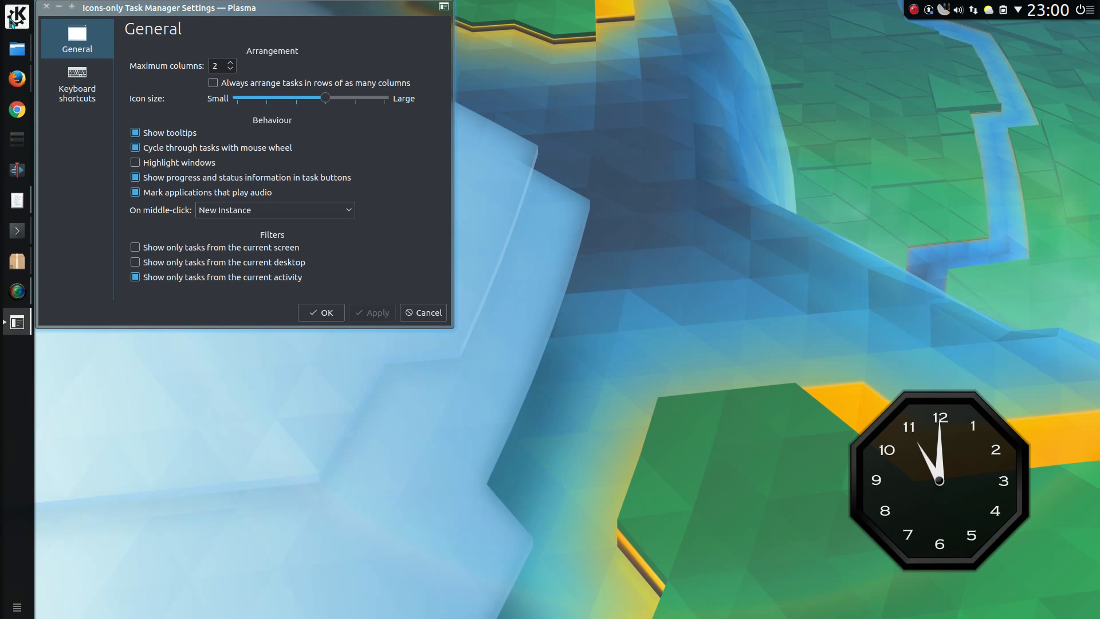
List the On middle-click action choices, currently set to New Instance
left_click(274, 210)
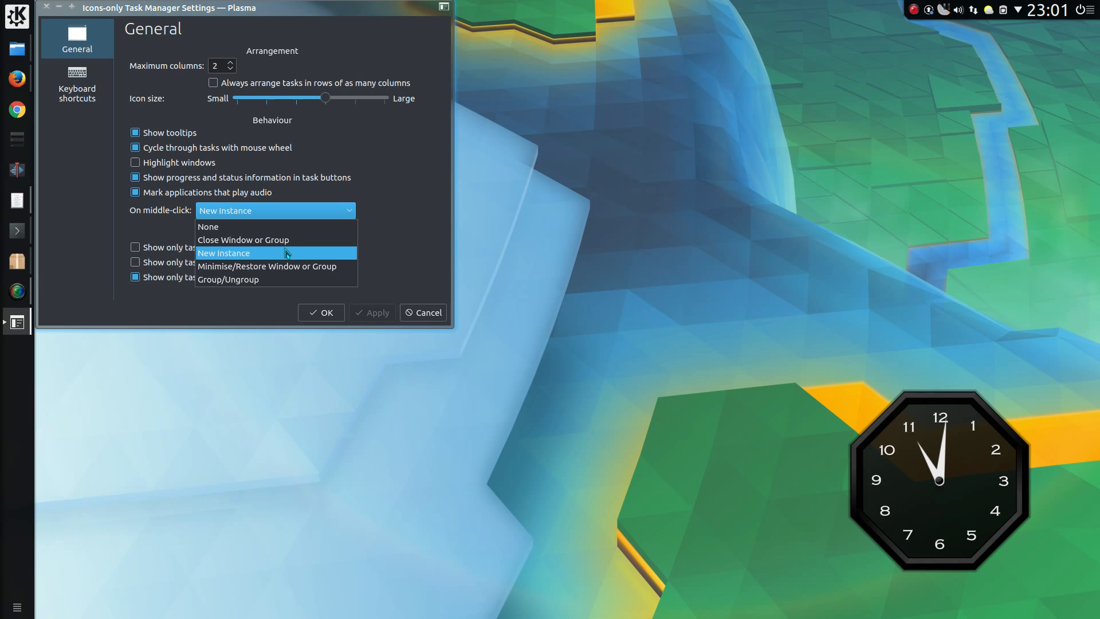
mouse_move(276, 279)
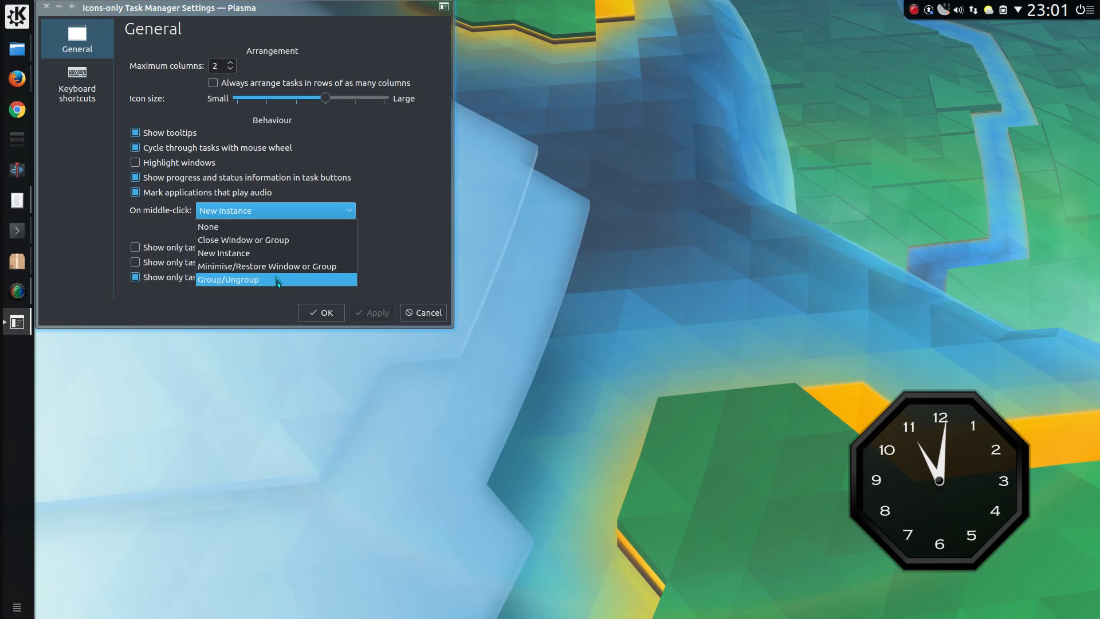
mouse_move(267, 254)
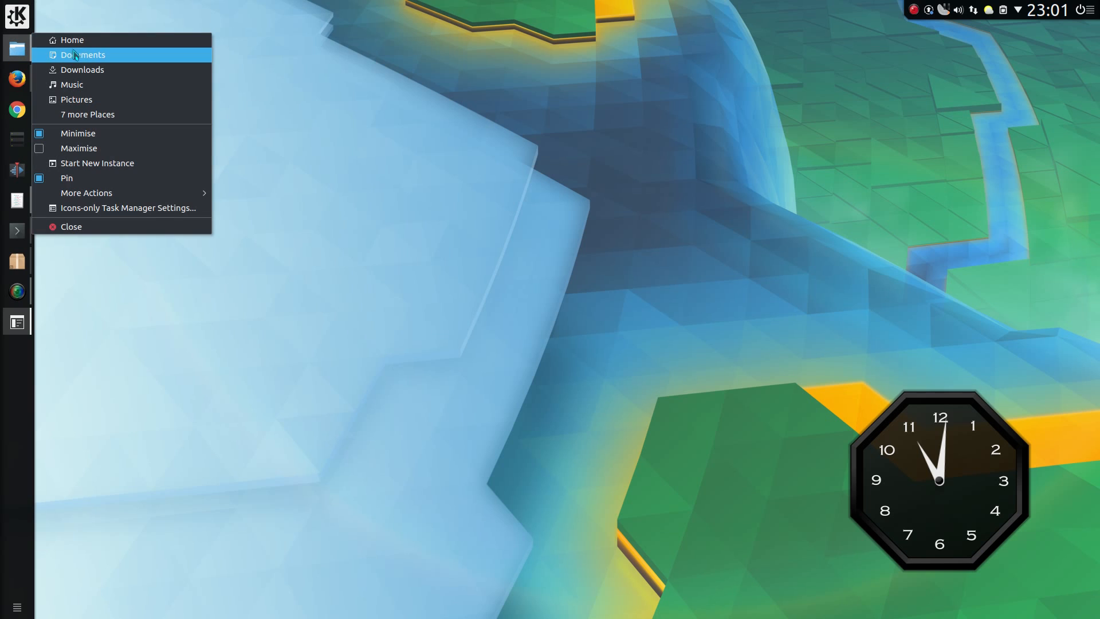
mouse_move(71, 85)
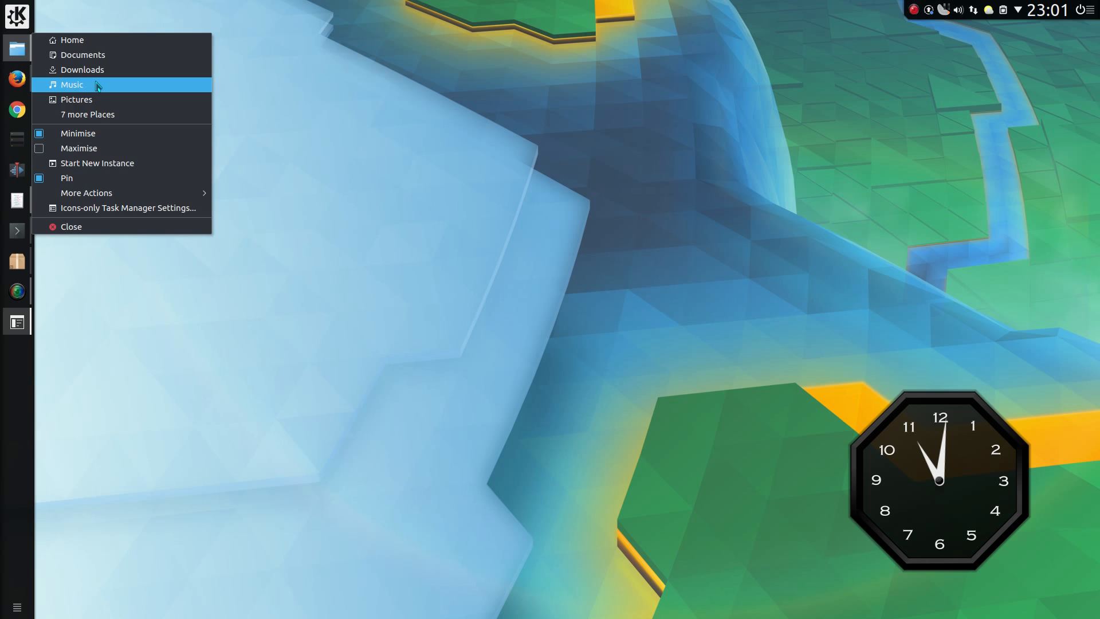
Use the Dolphin task icon's places list to jump to the Music folder
left_click(87, 115)
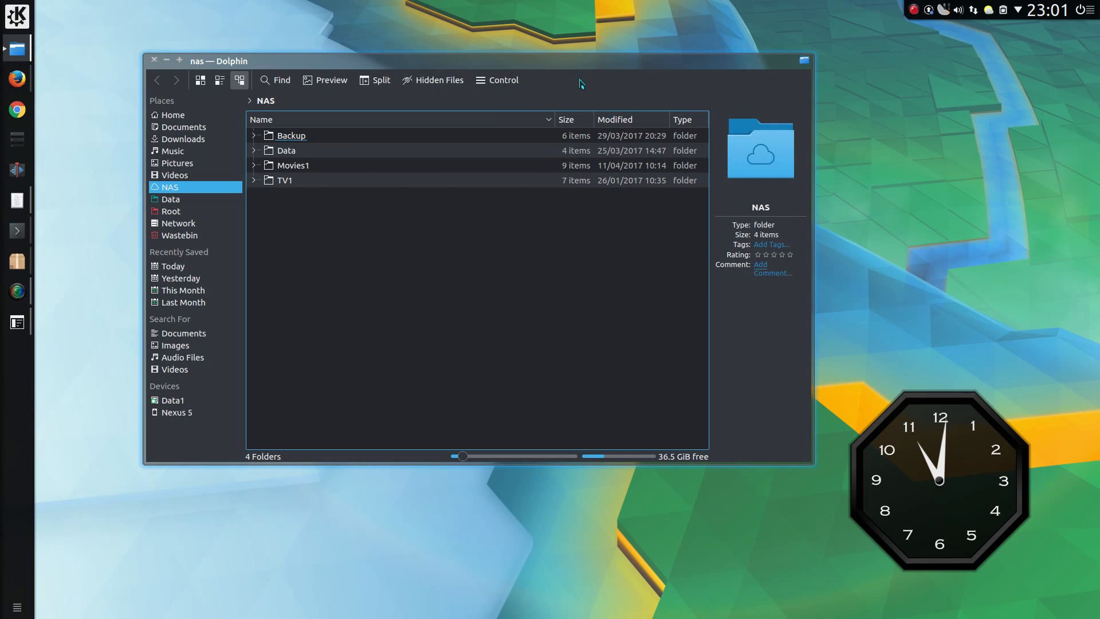
mouse_move(535, 82)
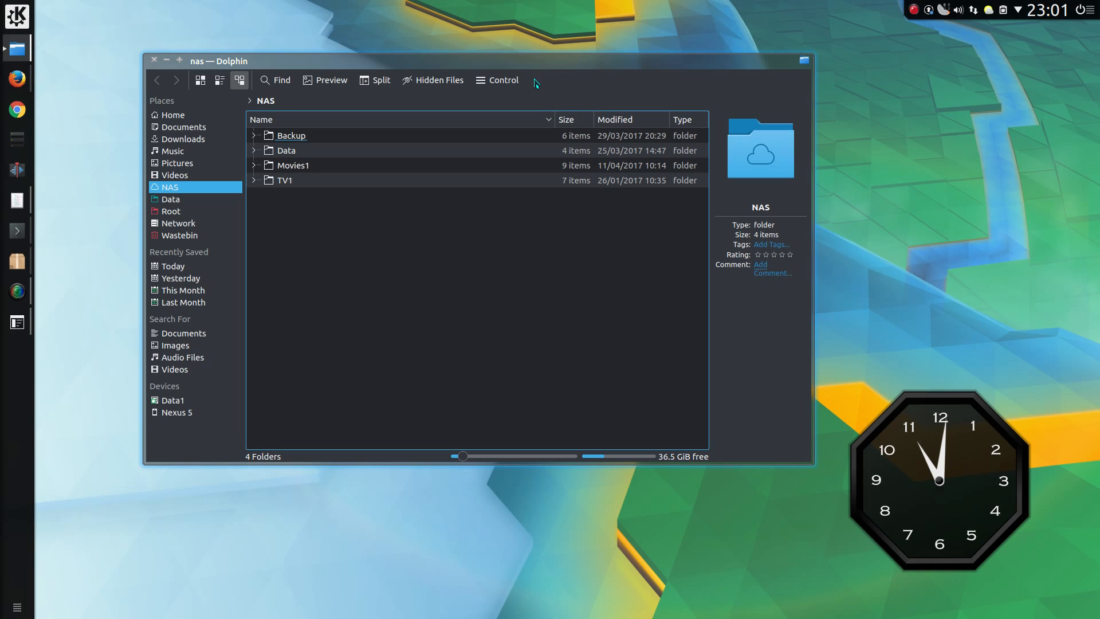
right_click(16, 47)
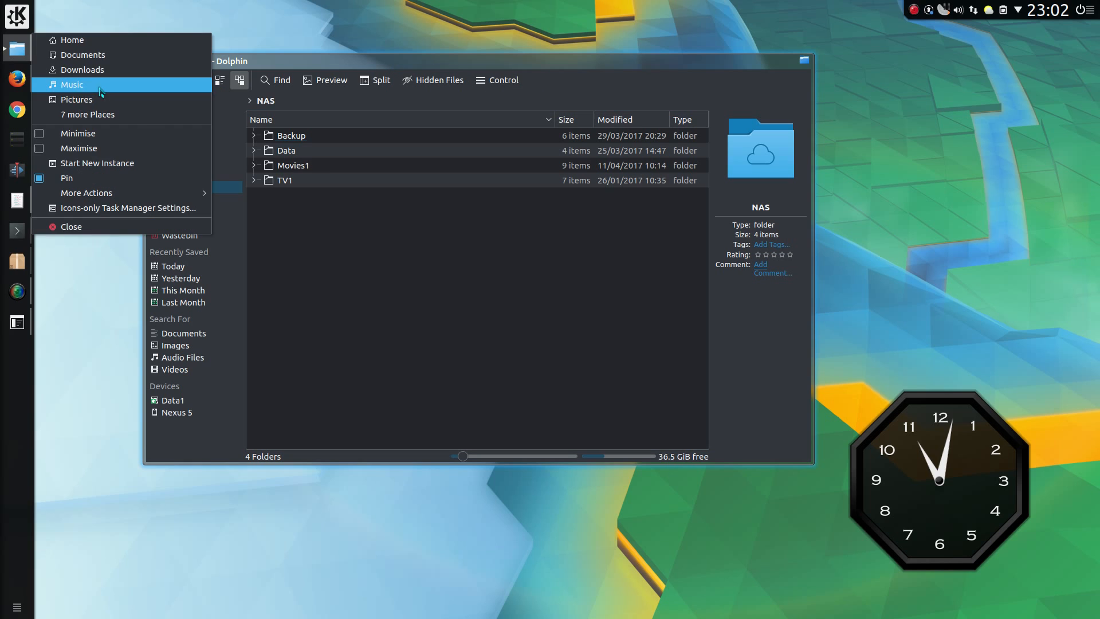
left_click(77, 99)
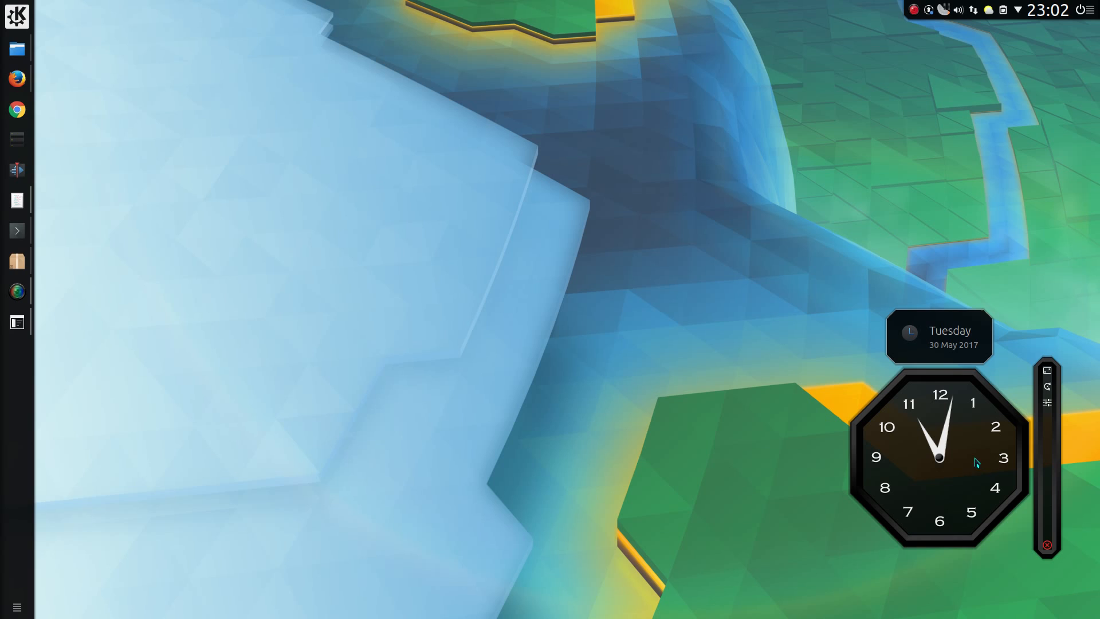
mouse_move(870, 416)
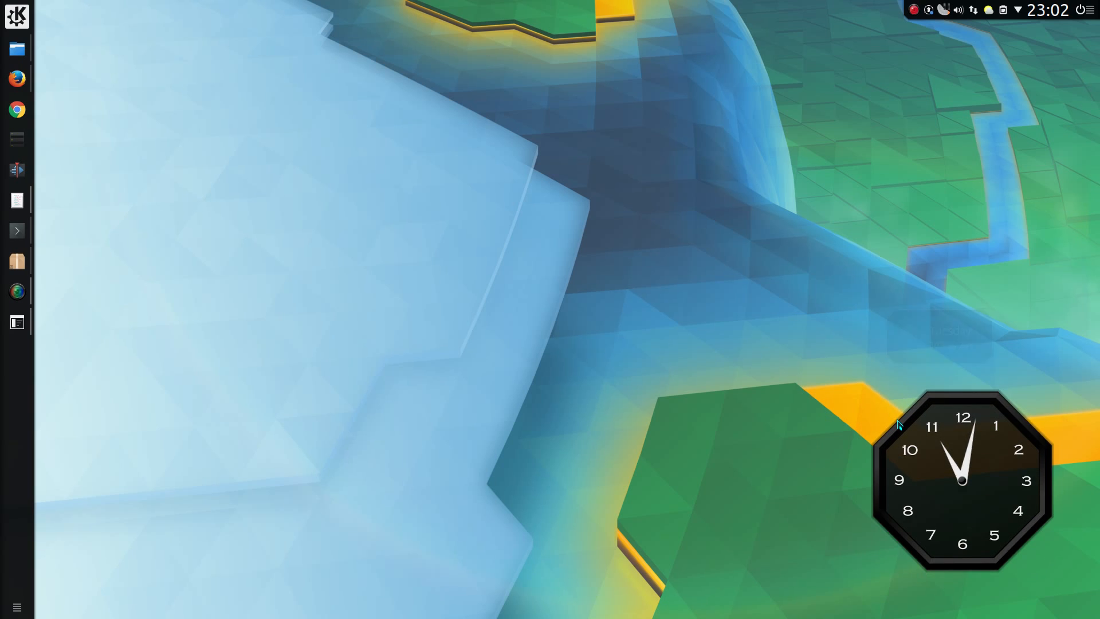
Launch Discover and search the Applications category for 'hello-world'
left_click(16, 352)
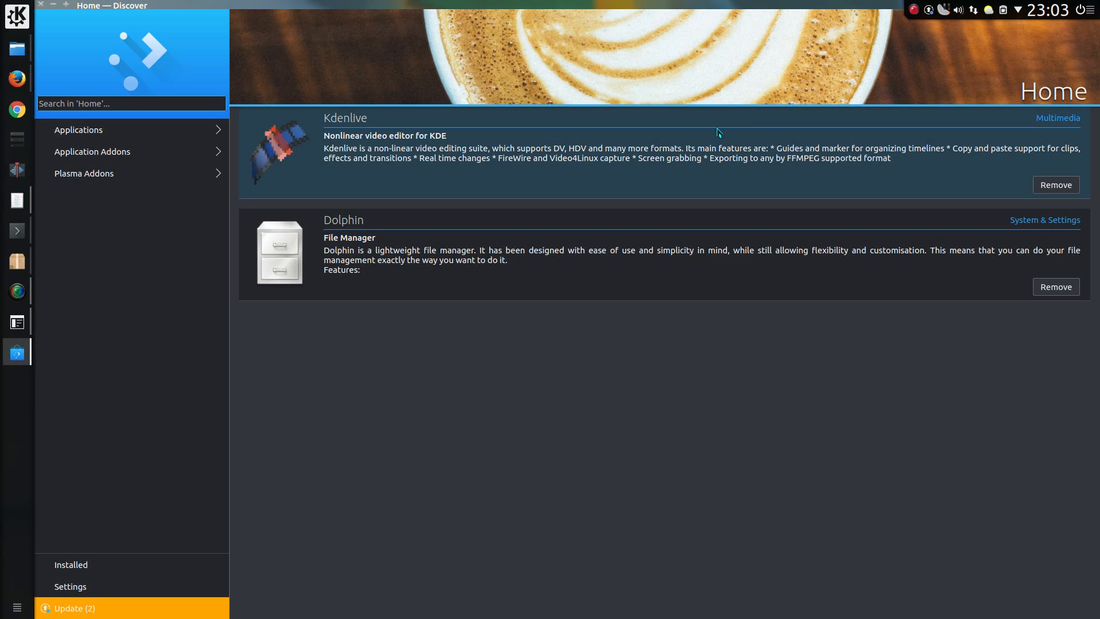
left_click(78, 130)
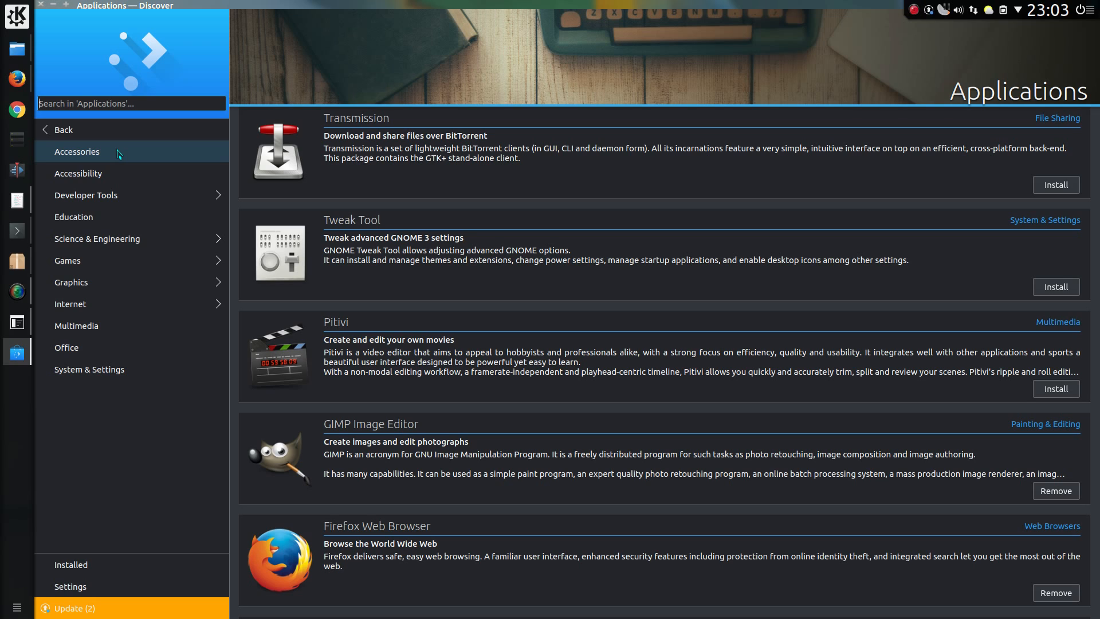
mouse_move(149, 173)
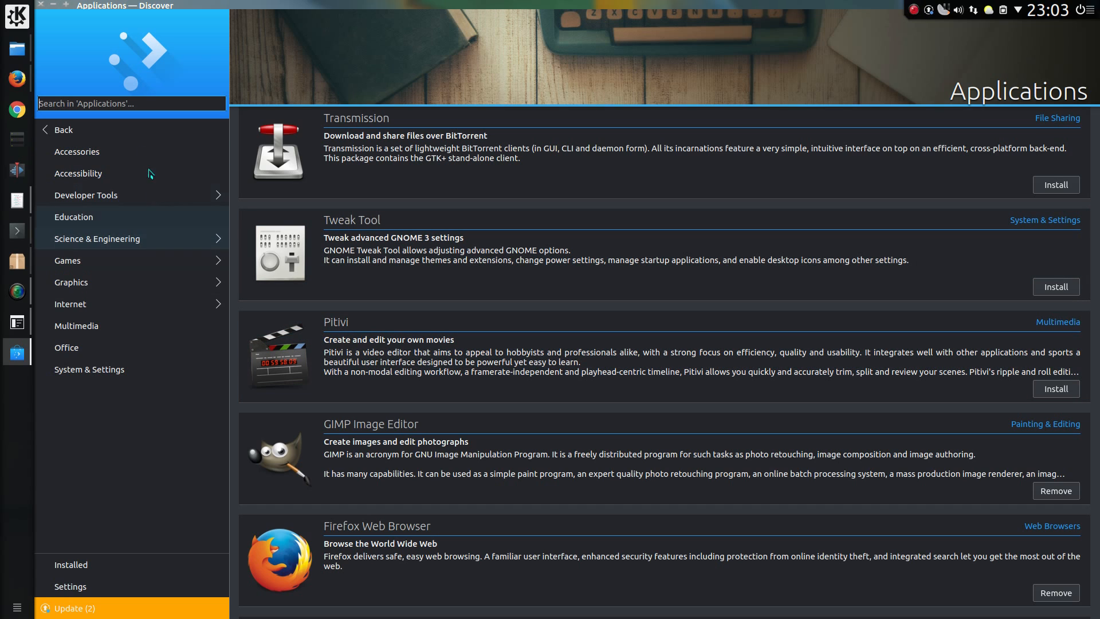
mouse_move(166, 116)
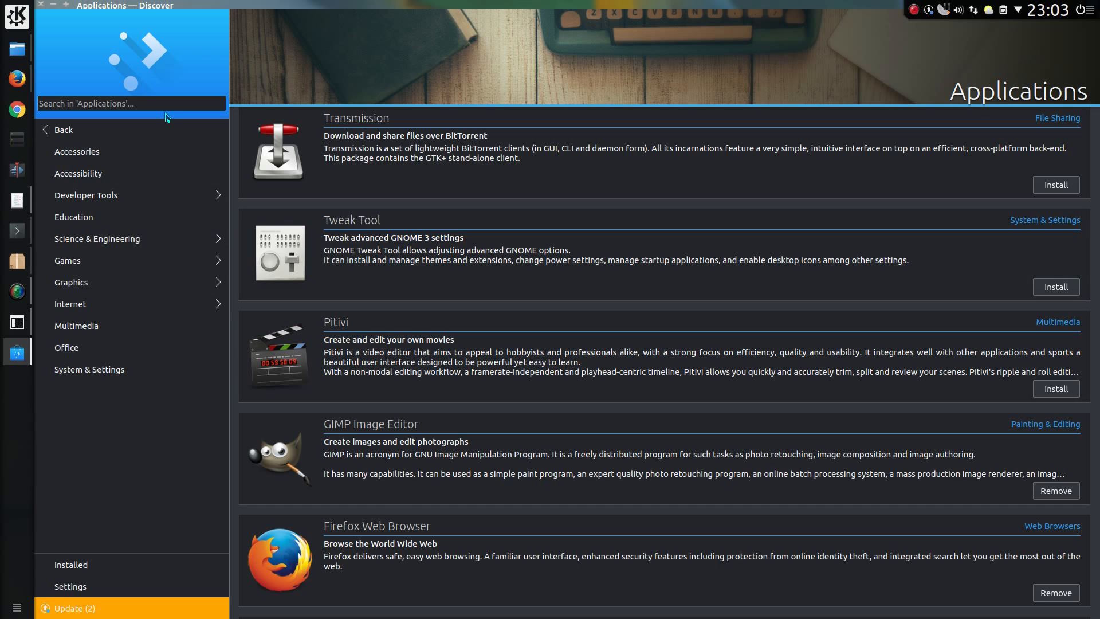
type("h")
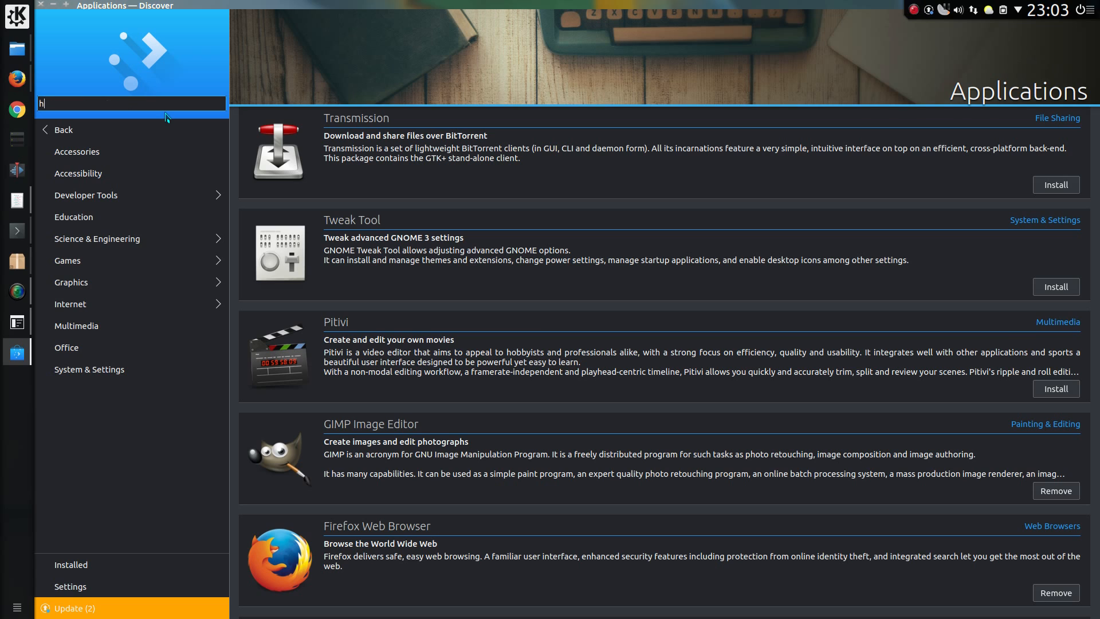
type("ello")
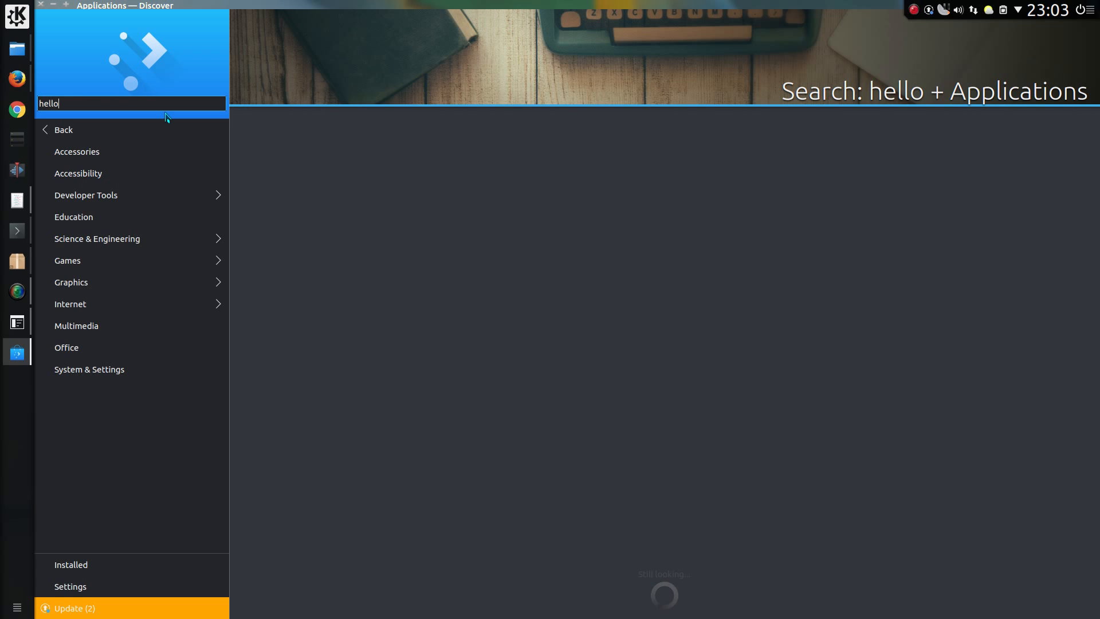
type("-world")
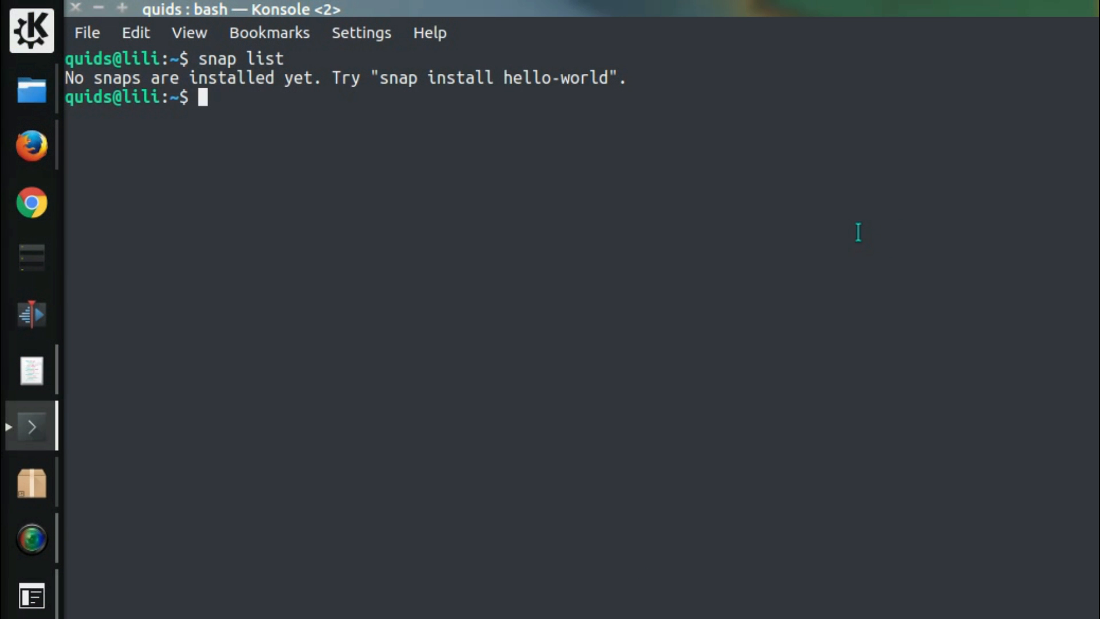
mouse_move(612, 110)
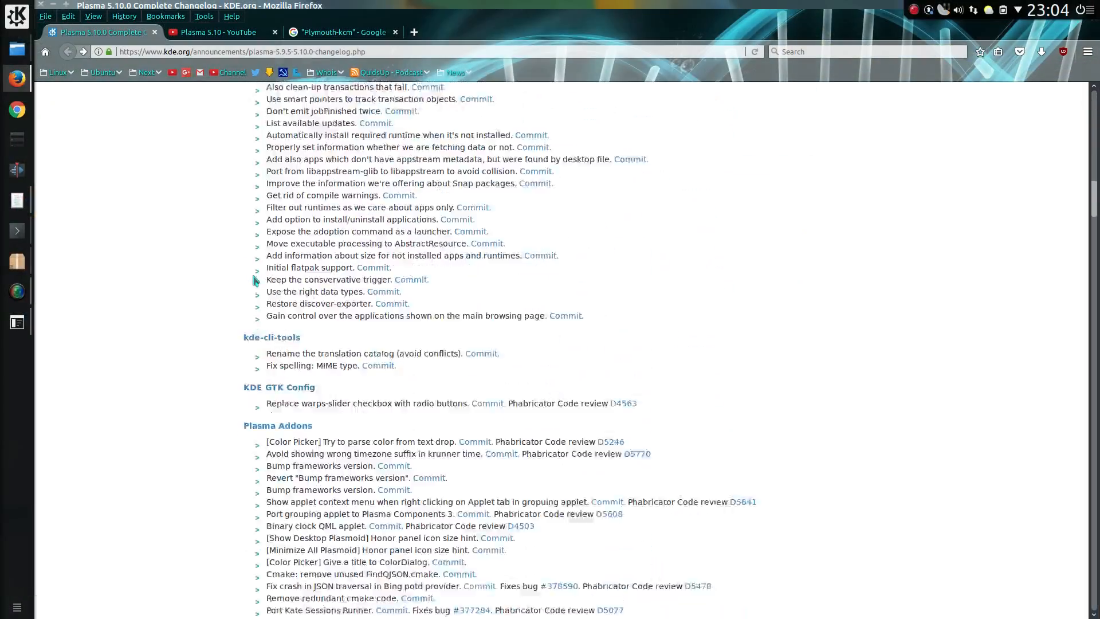
Scroll through the Plasma 5.10.0 changelog down to the lock screen music controls screenshot
scroll("down", 3)
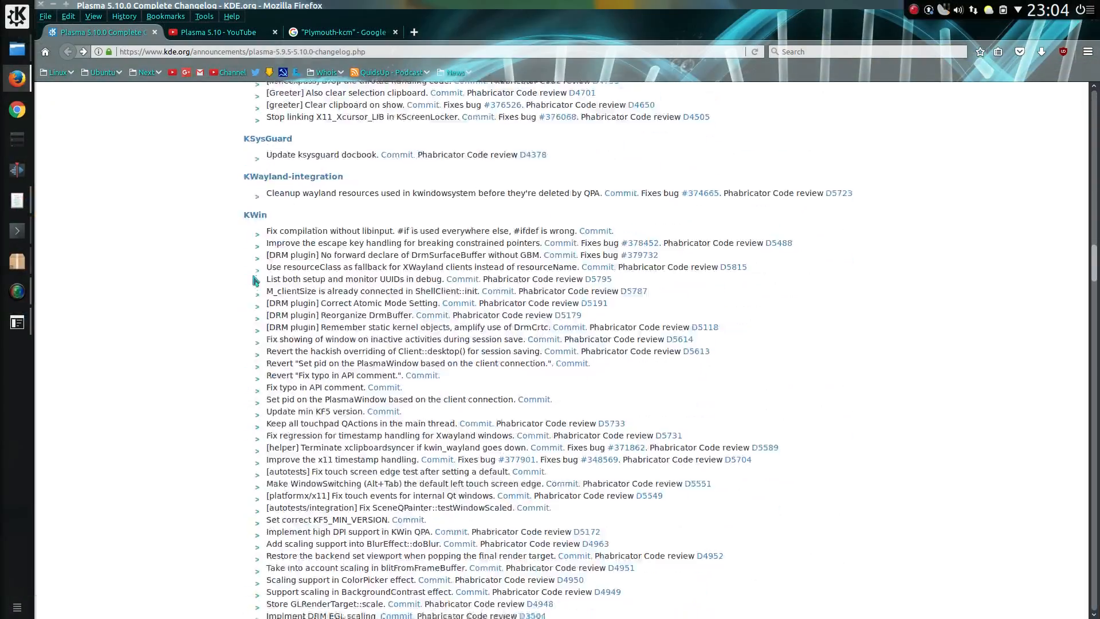
scroll("down", 3)
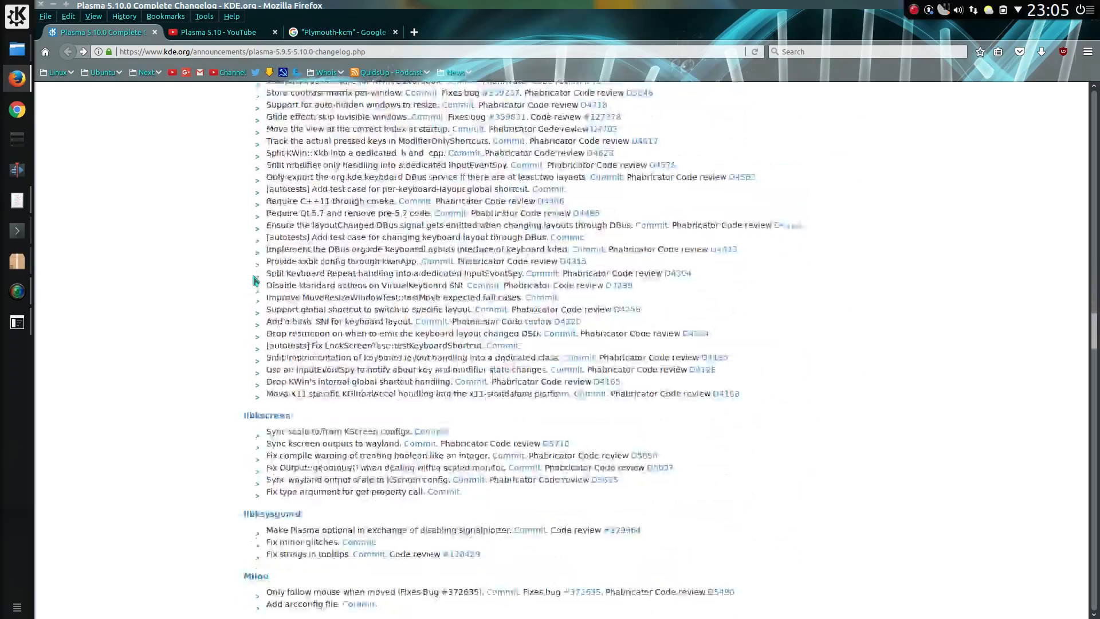
scroll("up", 3)
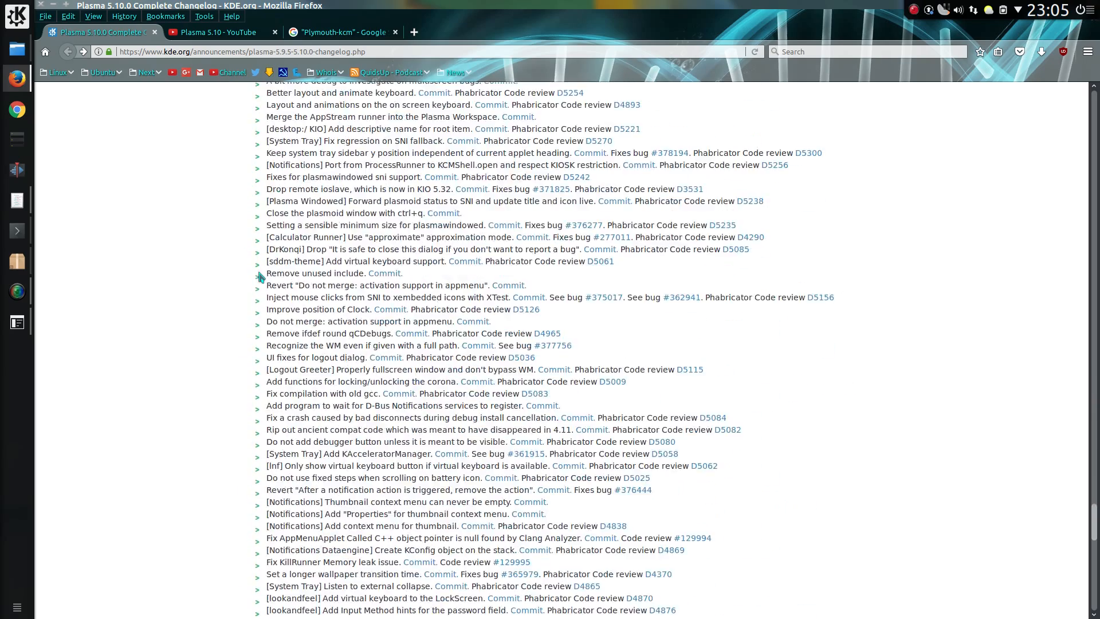
scroll("down", 3)
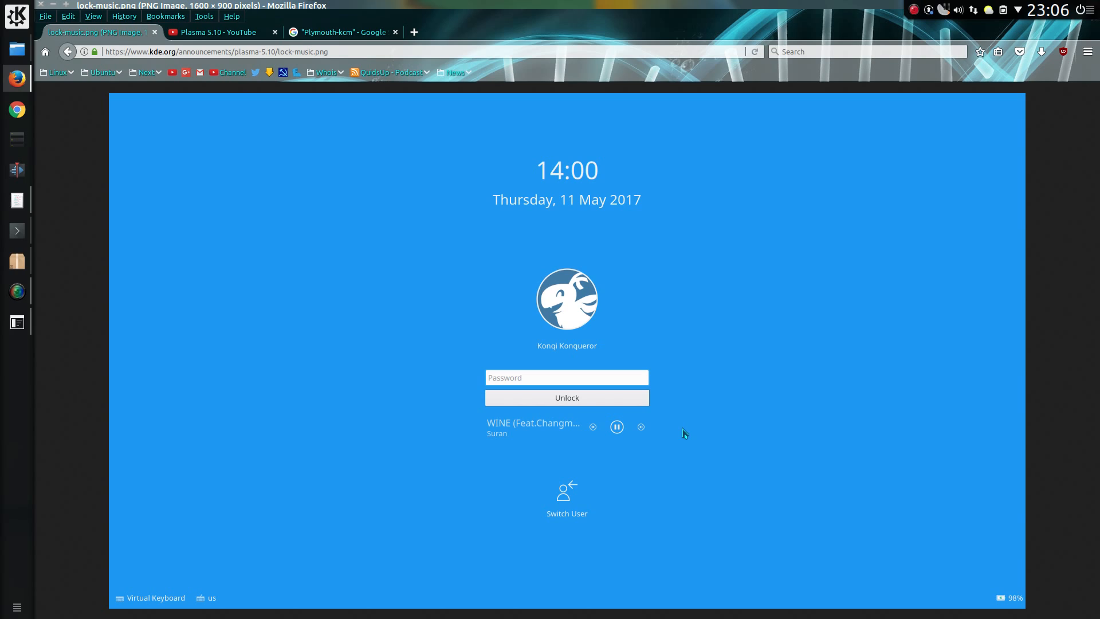
mouse_move(669, 435)
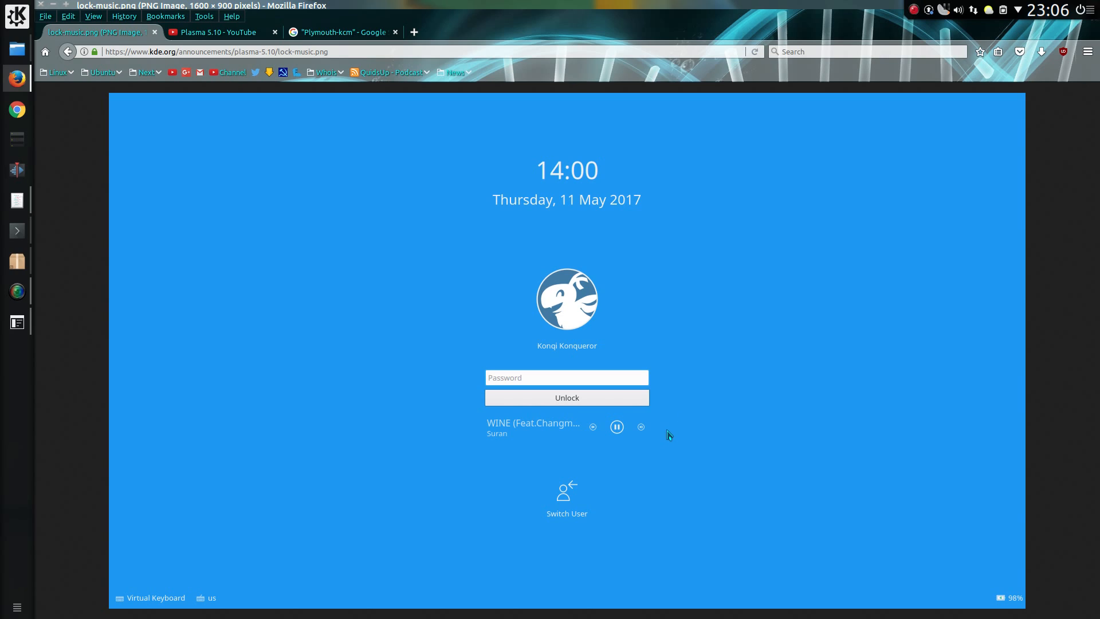
mouse_move(646, 430)
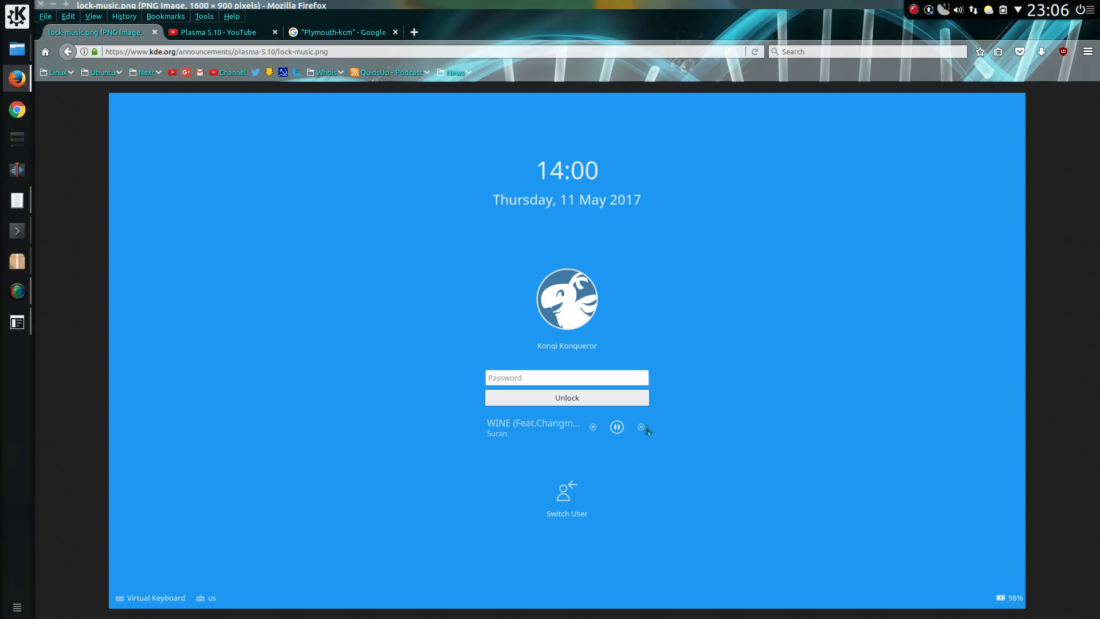
mouse_move(648, 440)
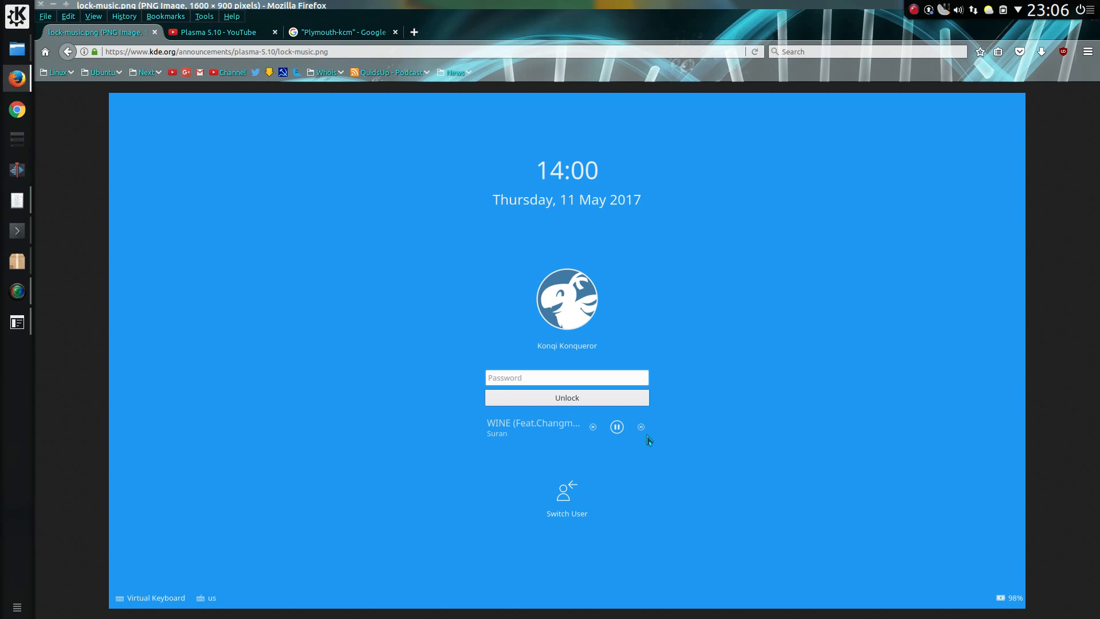
Move on to the lock-screen-virtual-keyboard.png screenshot showing the British English keyboard
left_click(68, 51)
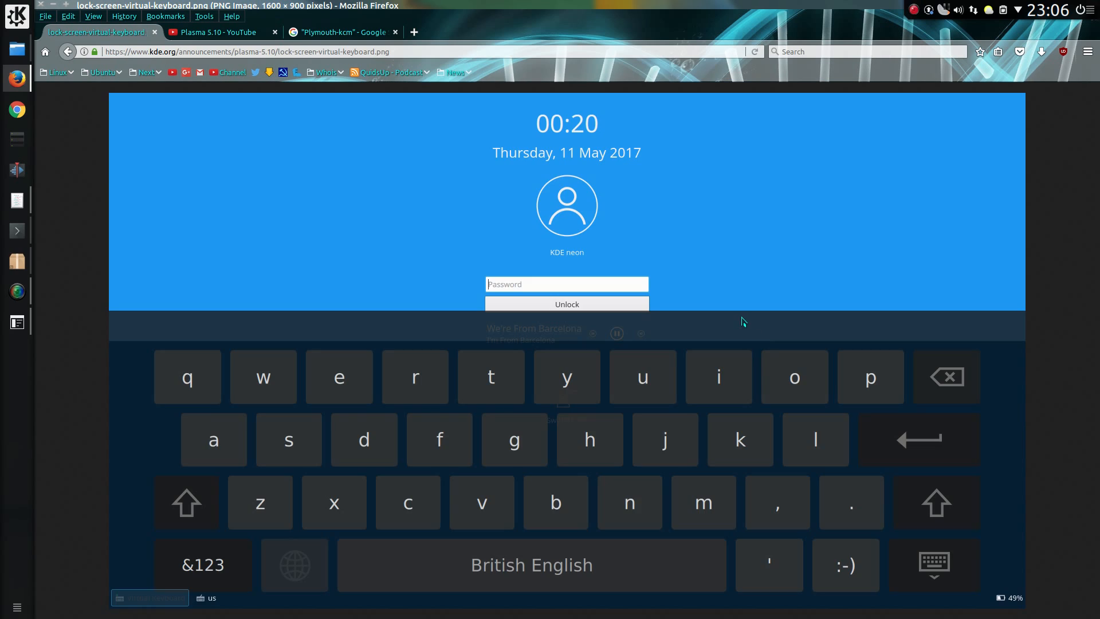
mouse_move(753, 307)
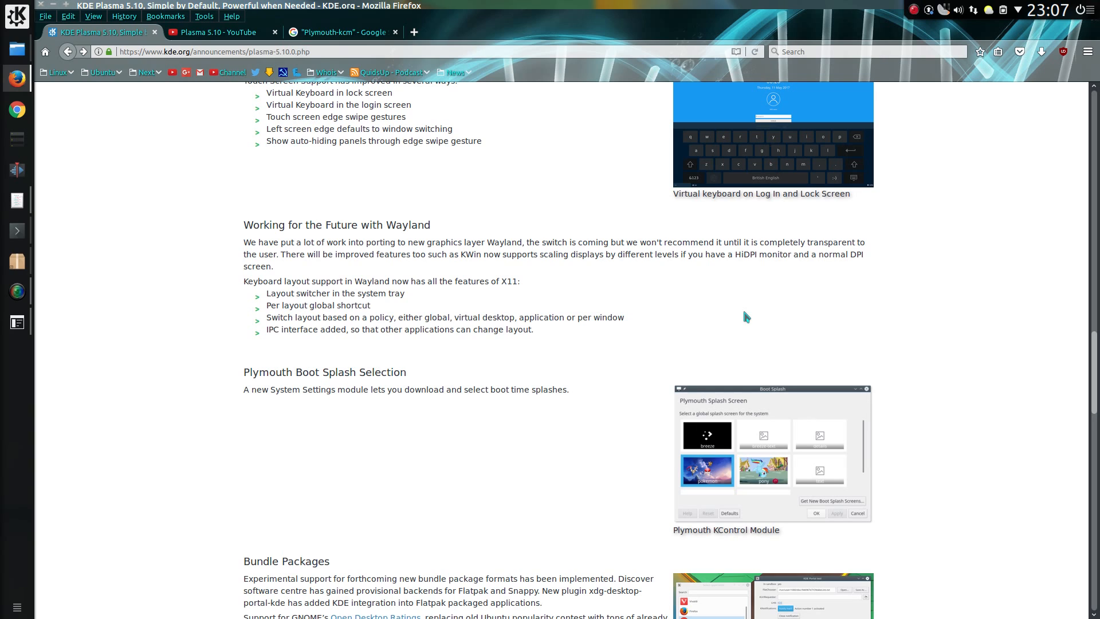
Scroll the announcement page down past download and press contacts, then back up to Bundle Packages
scroll("down", 3)
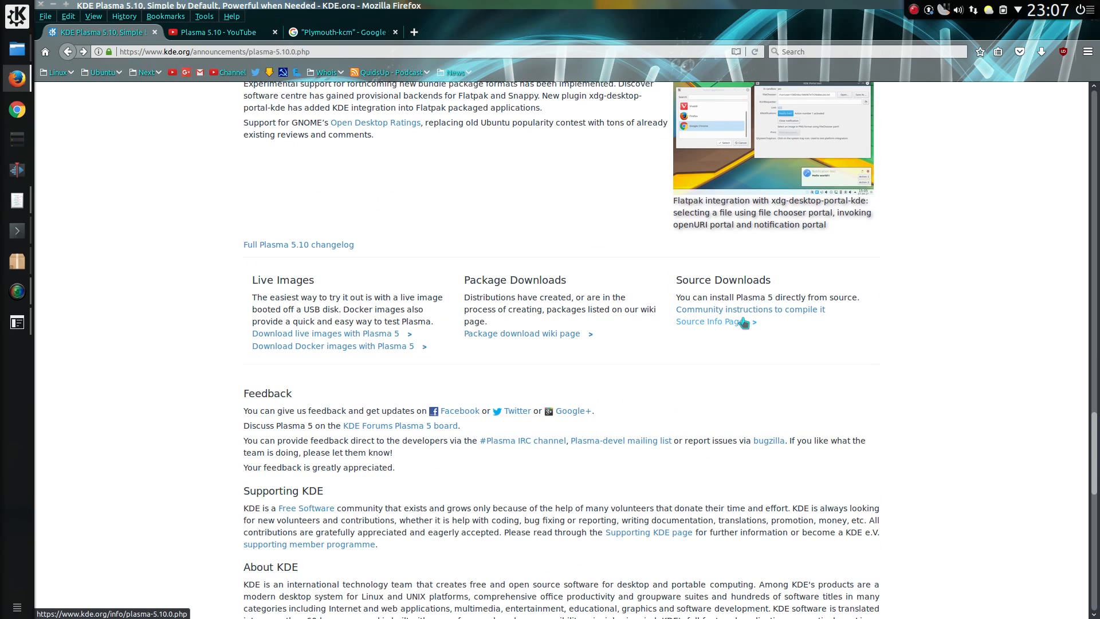
mouse_move(744, 344)
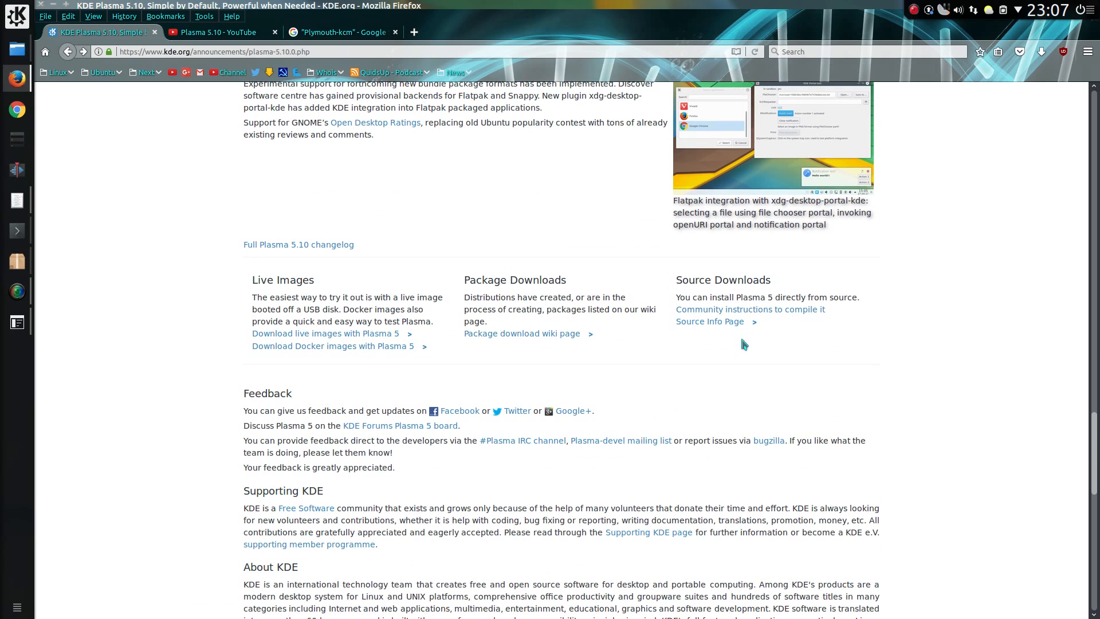
scroll("down", 3)
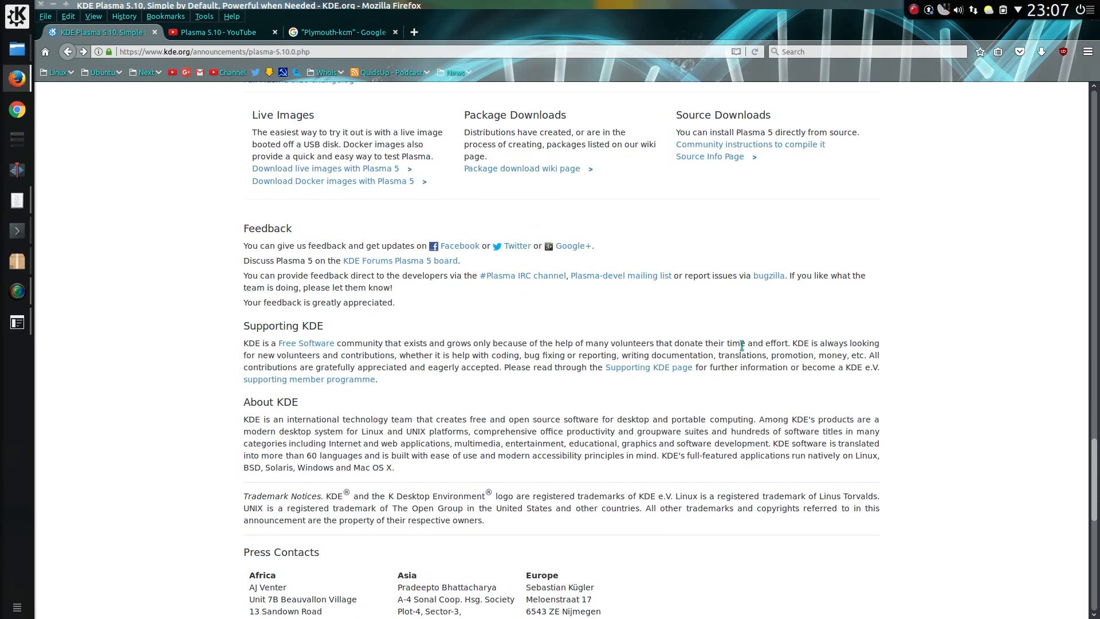
scroll("down", 3)
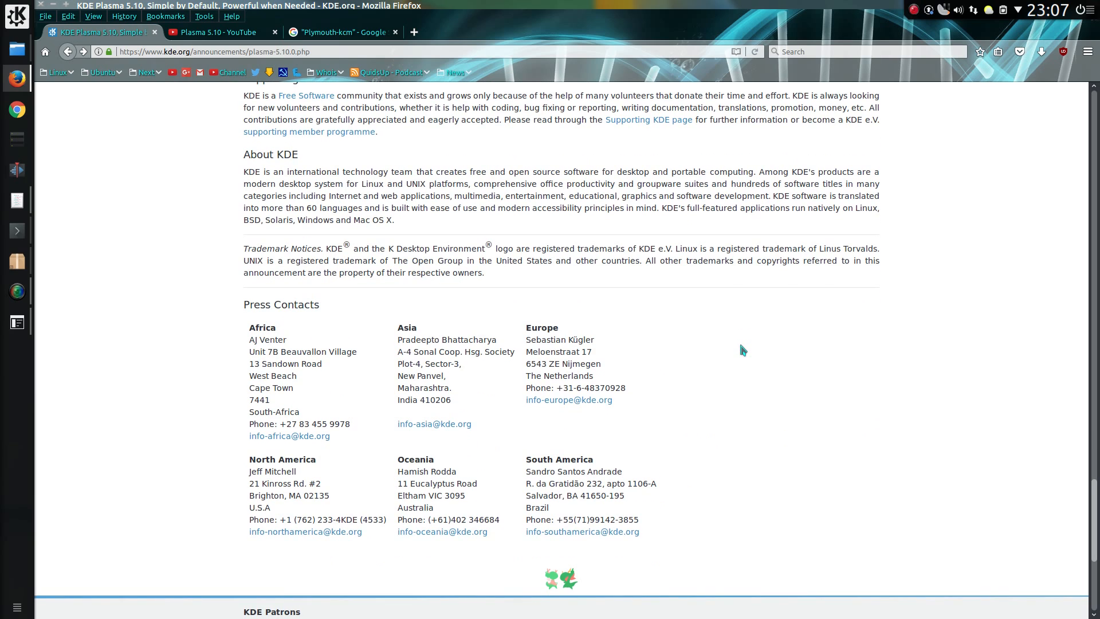
scroll("up", 3)
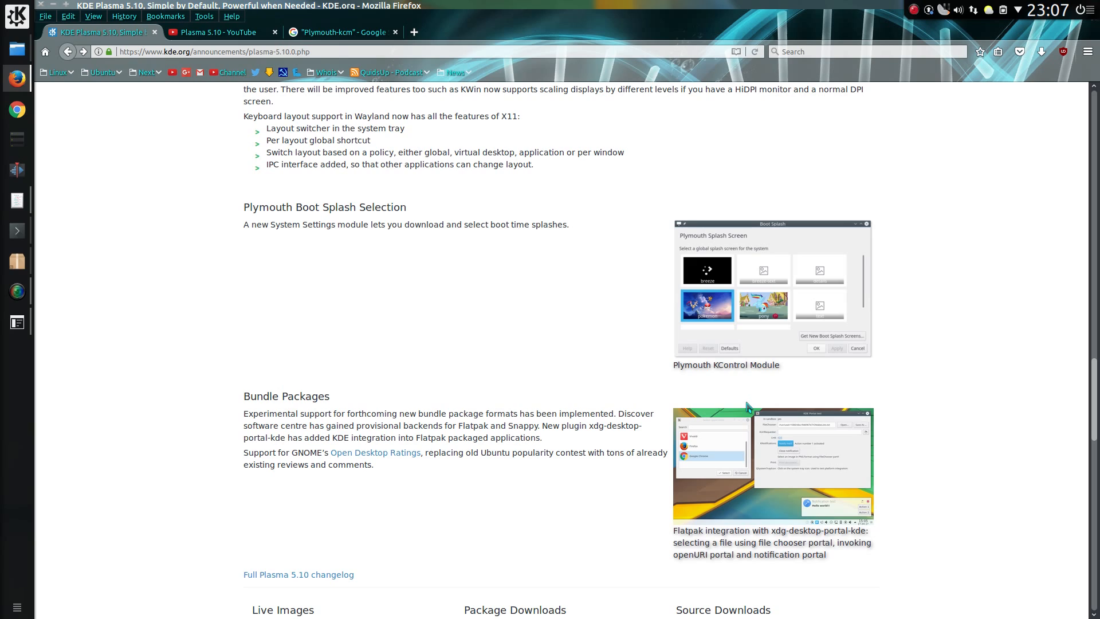